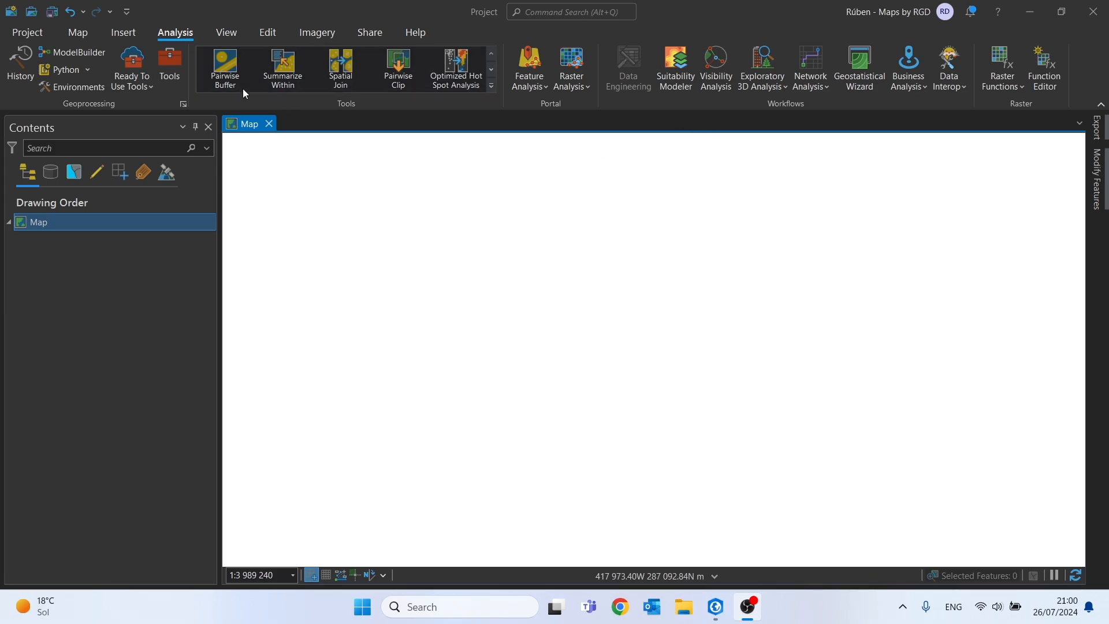
Step: Add data from Desktop > Correlation YouTube > Data > Analysis.gdb to the map
click(77, 33)
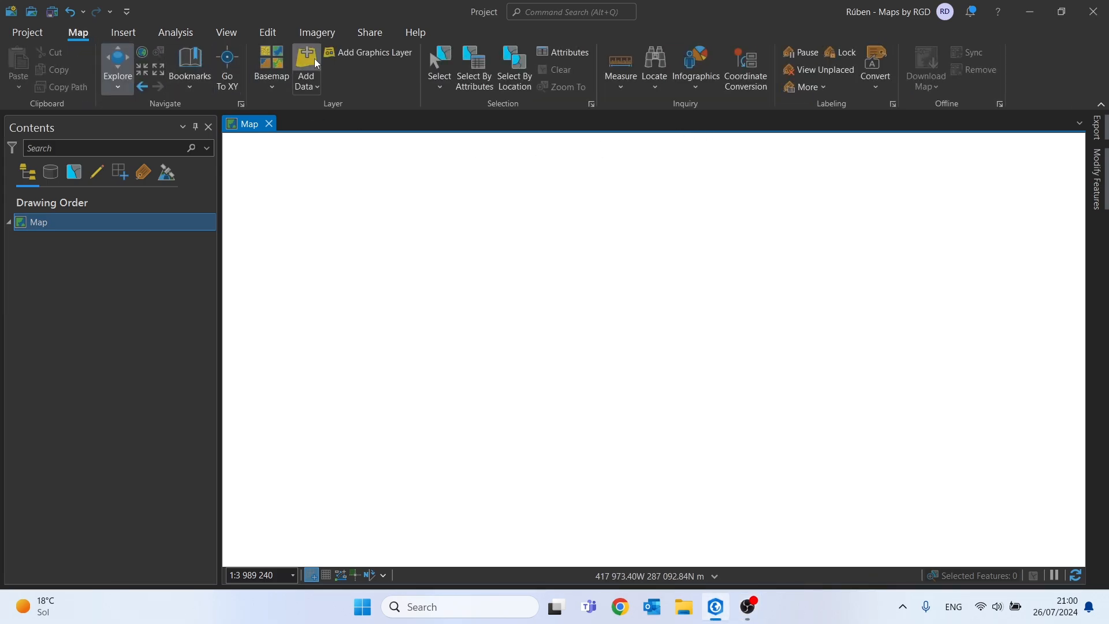
click(305, 63)
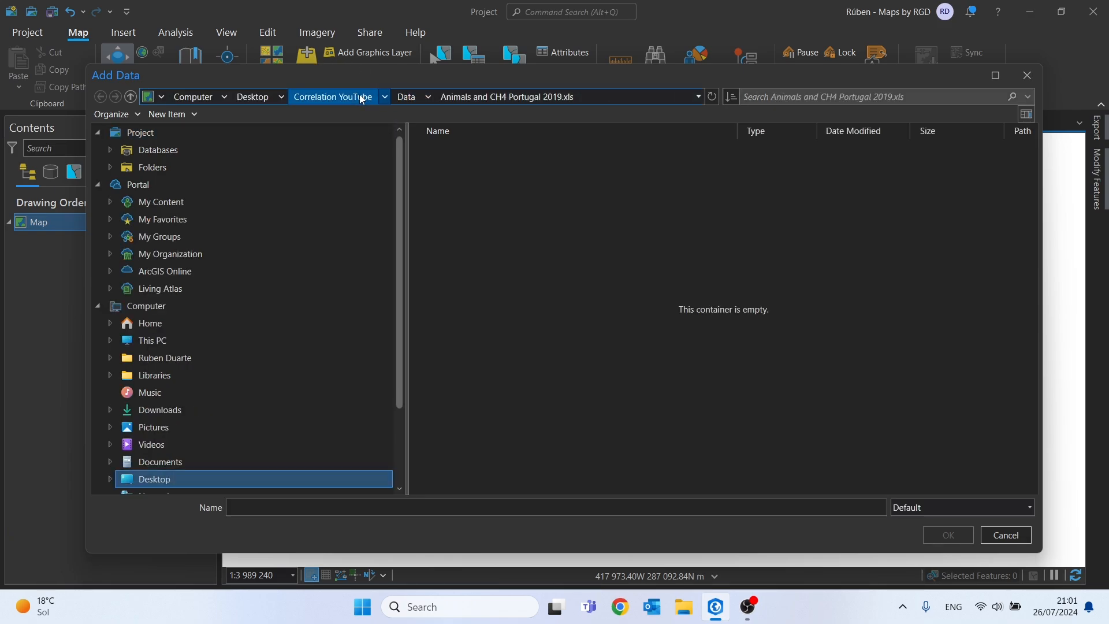
click(253, 97)
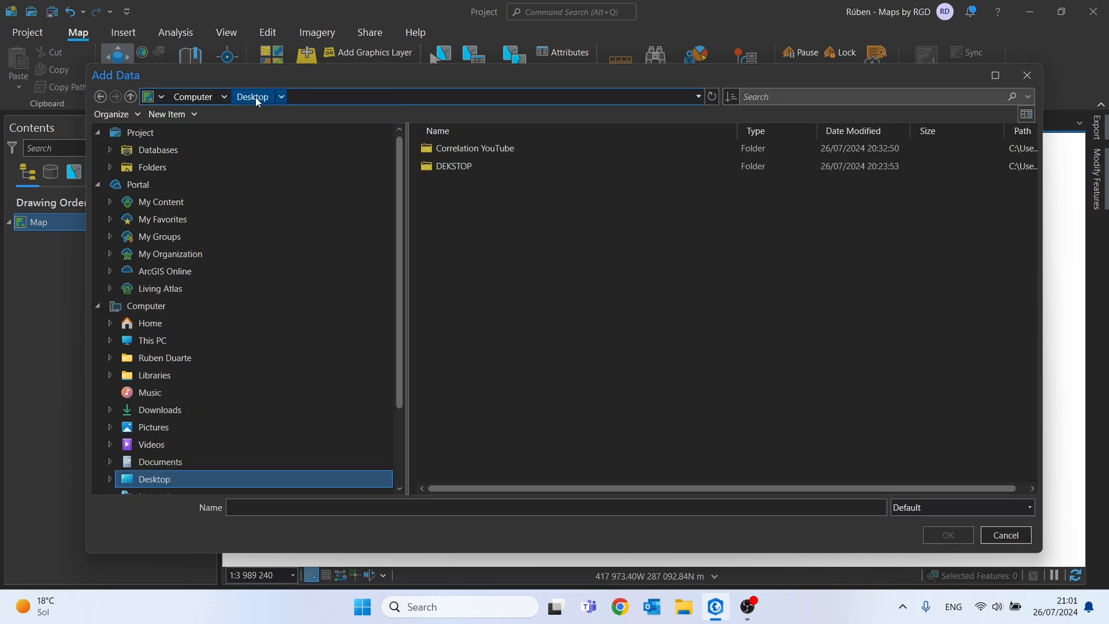
double_click(475, 148)
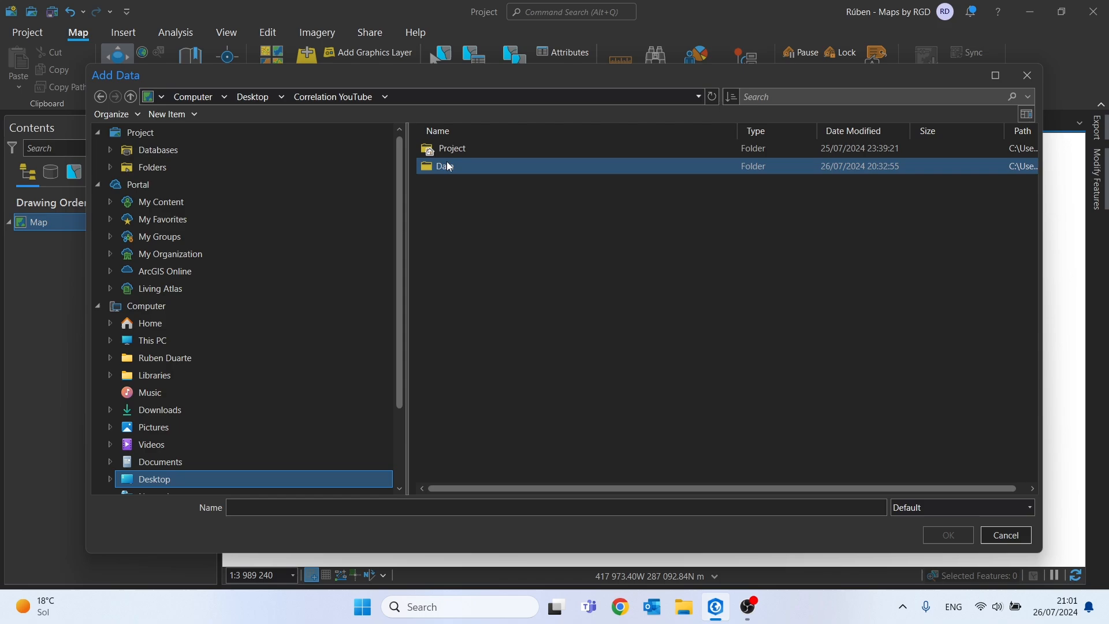
double_click(443, 165)
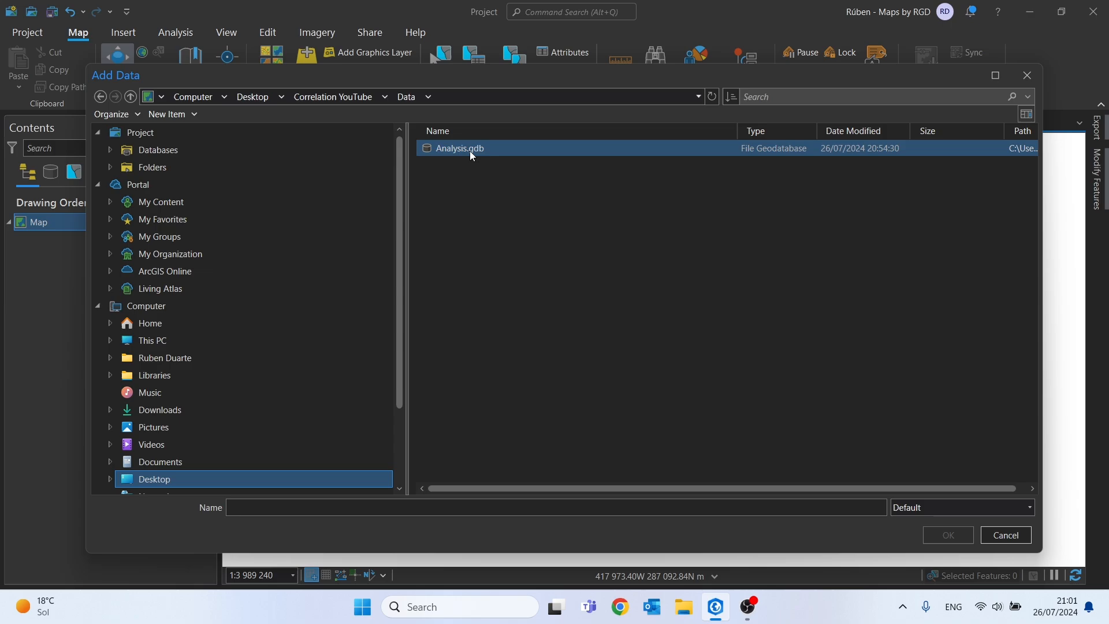
mouse_move(450, 150)
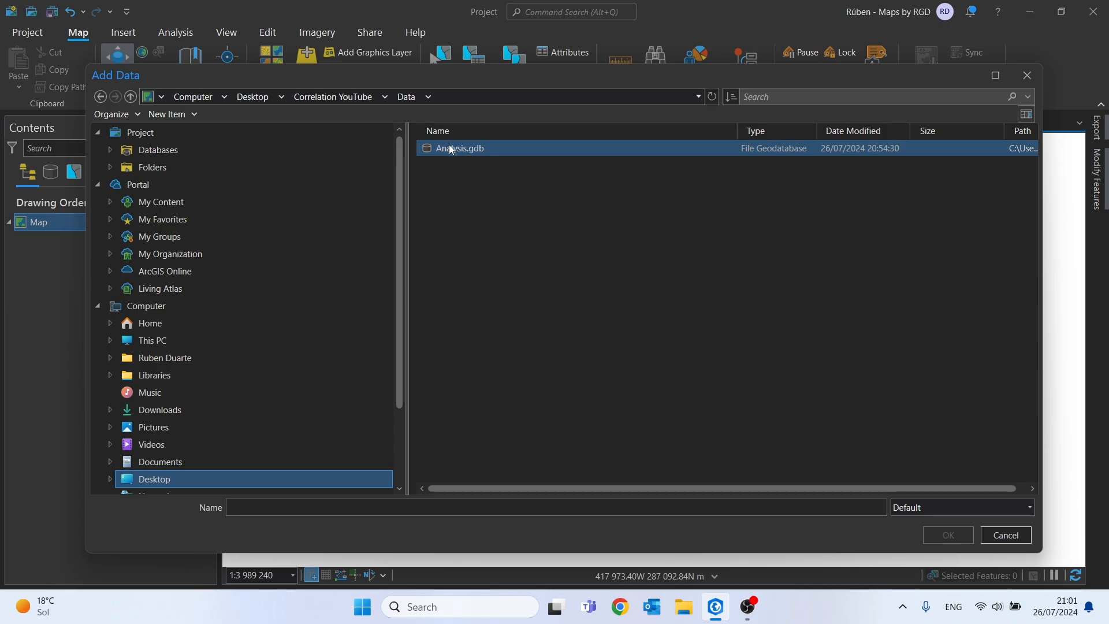
double_click(461, 148)
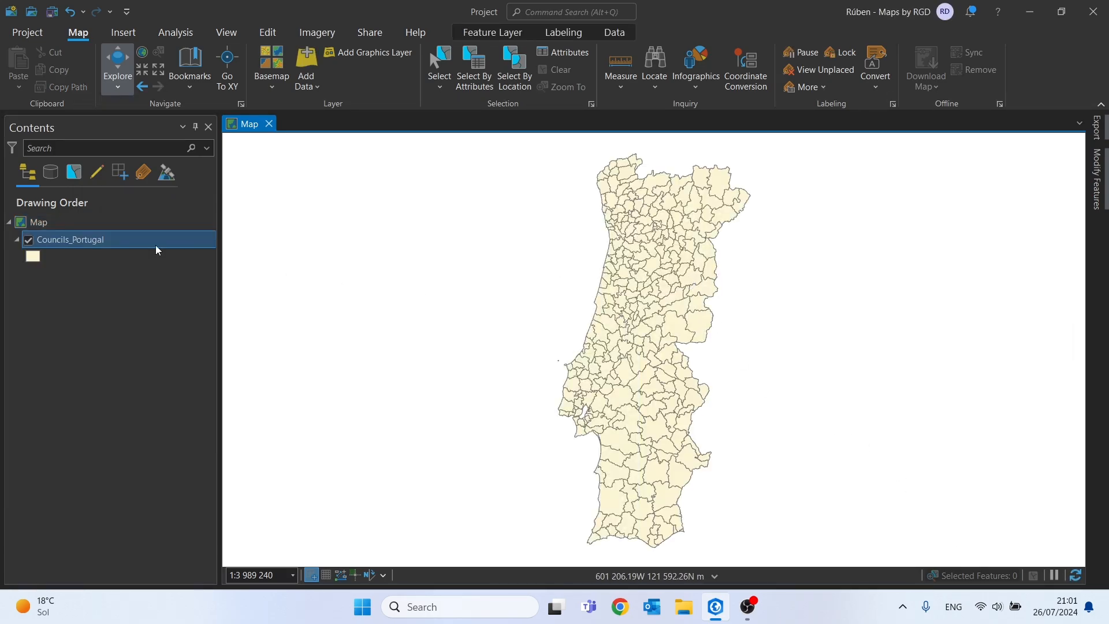
Step: Open the Councils_Portugal layer's attribute table from the Contents pane
right_click(70, 239)
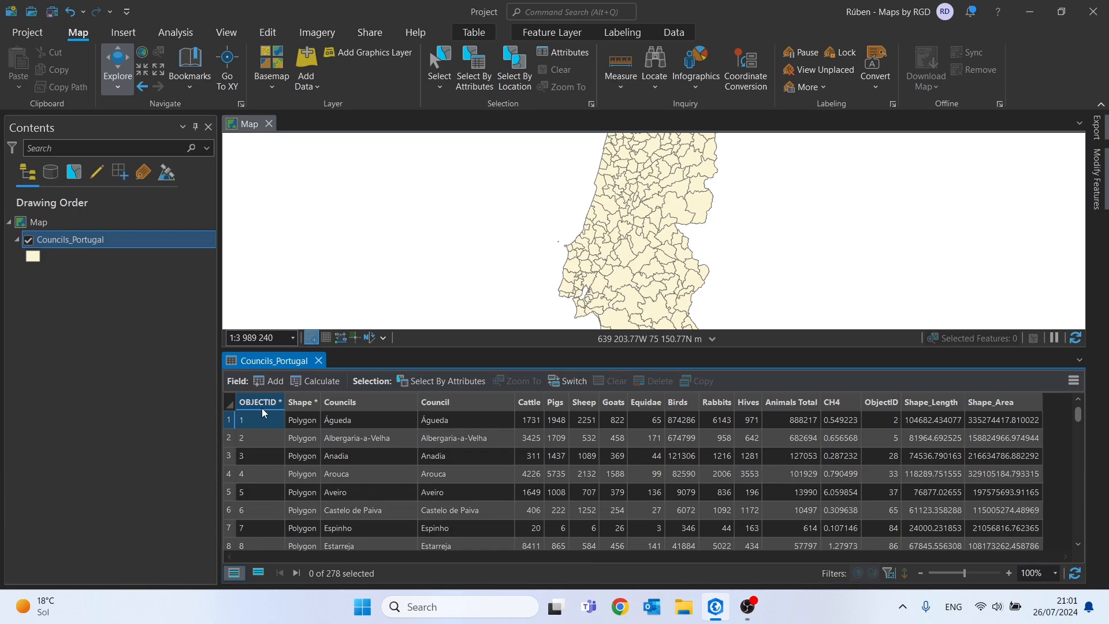
click(258, 402)
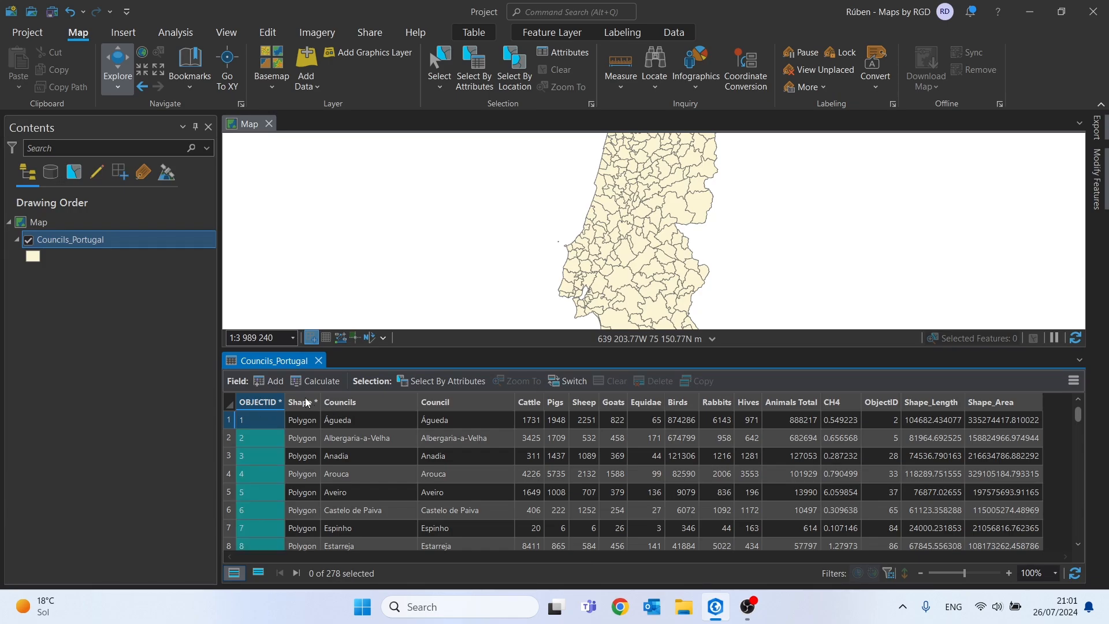
click(301, 401)
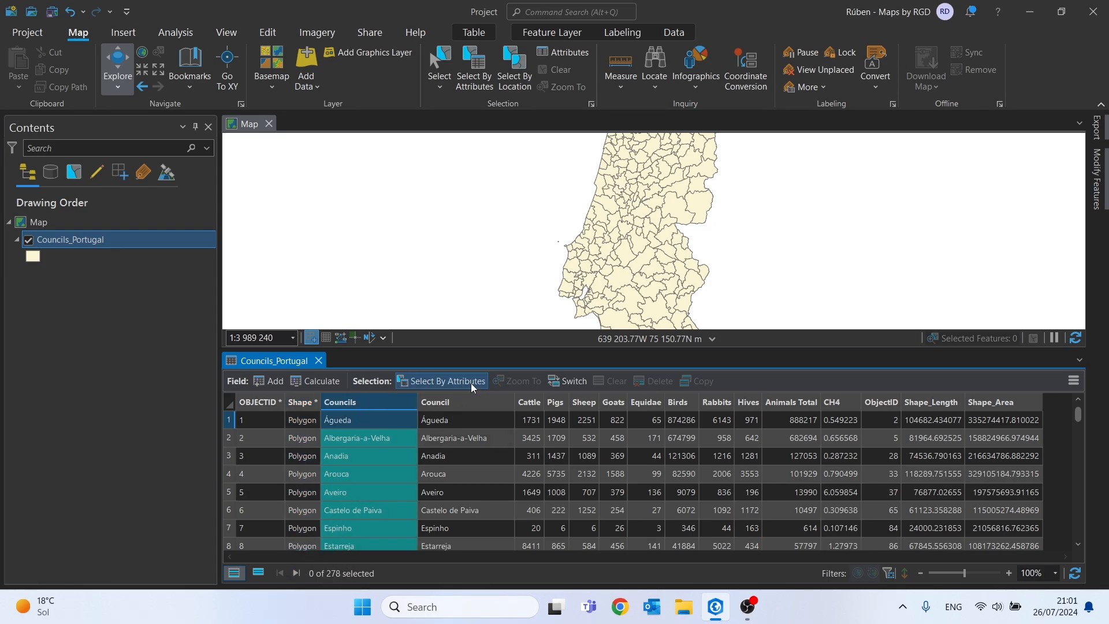
mouse_move(529, 401)
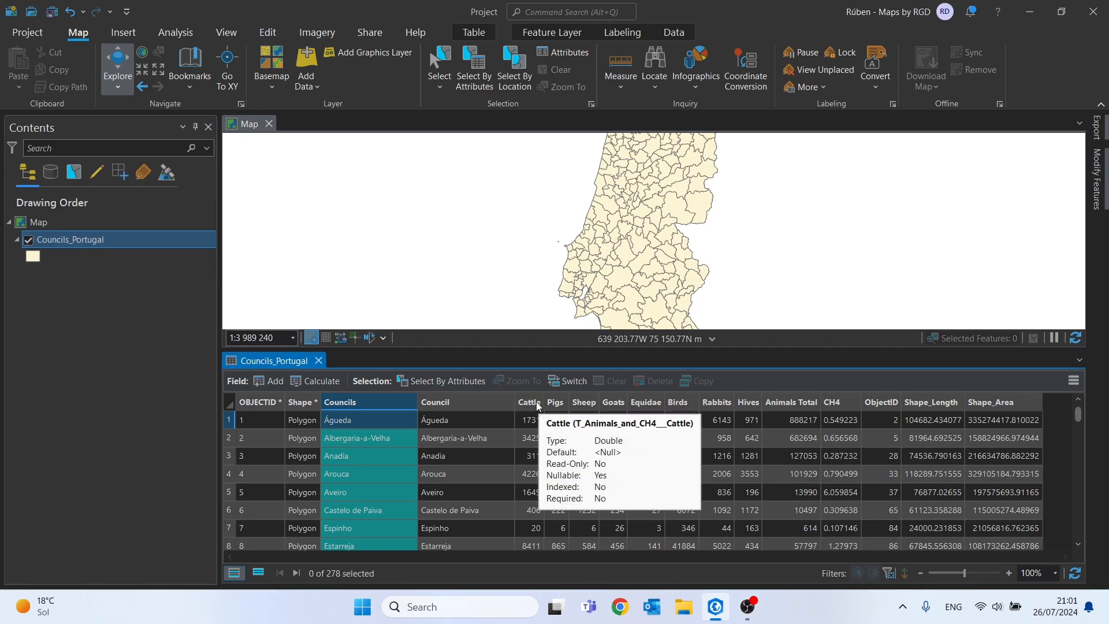
mouse_move(580, 406)
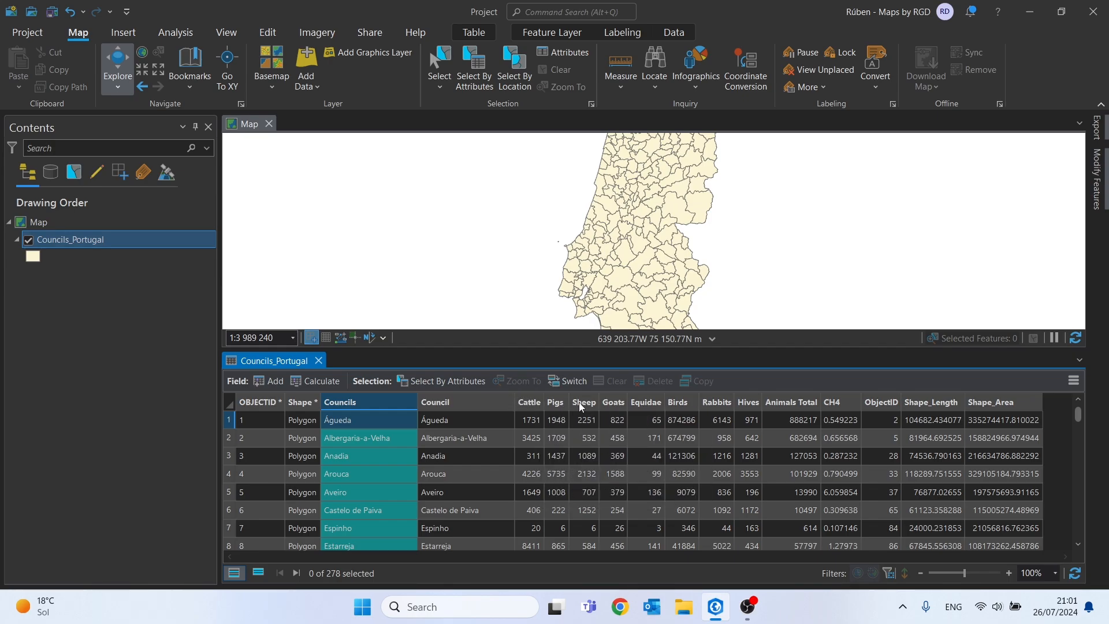
mouse_move(676, 402)
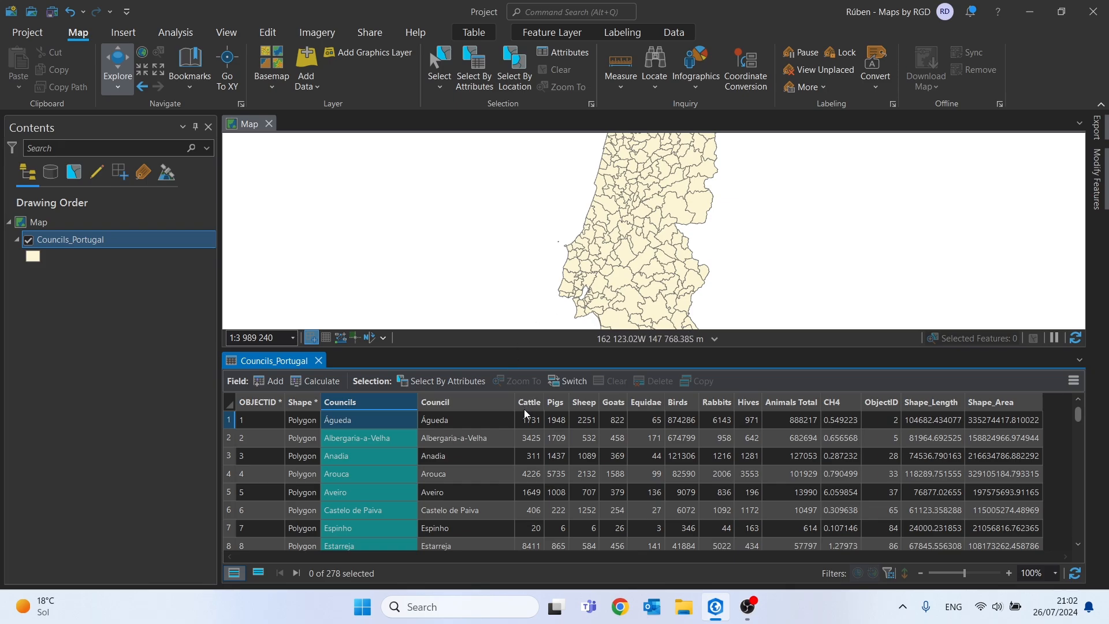
Step: Close the Councils_Portugal attribute table, leaving only the map
click(831, 402)
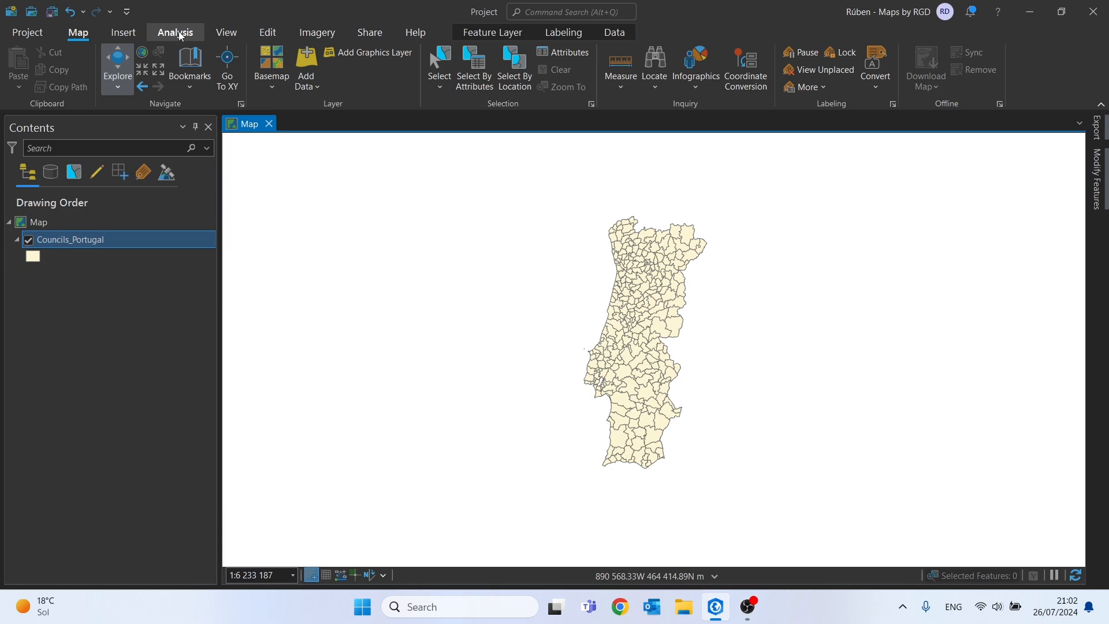
Step: Search 'local biv' in Geoprocessing and open Local Bivariate Relationships
click(174, 32)
text(local bivariate)
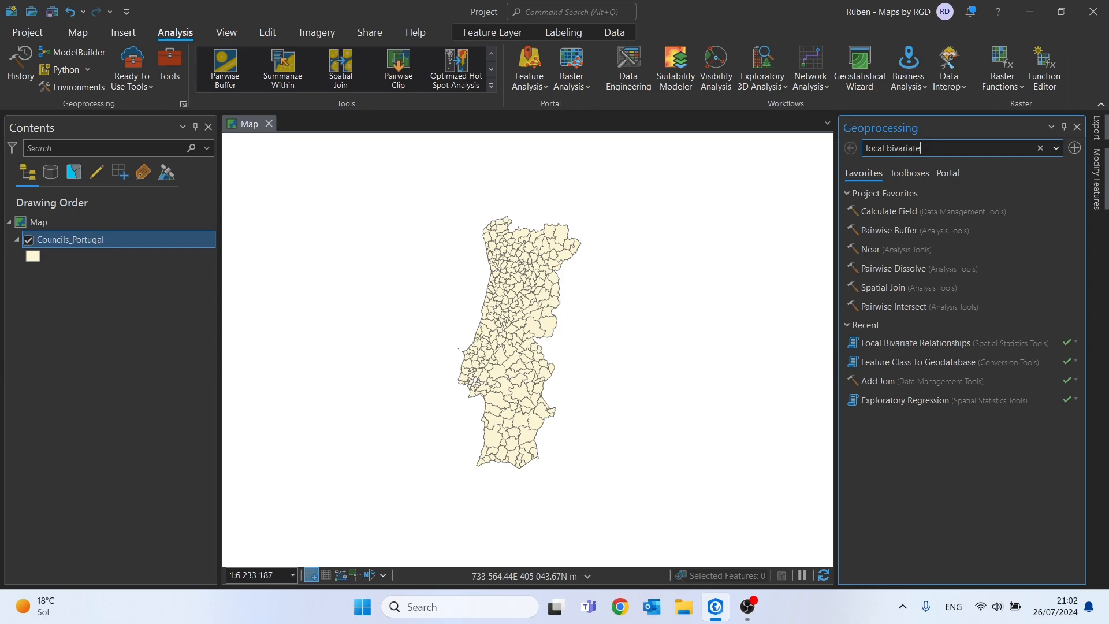
key(BackSpace)
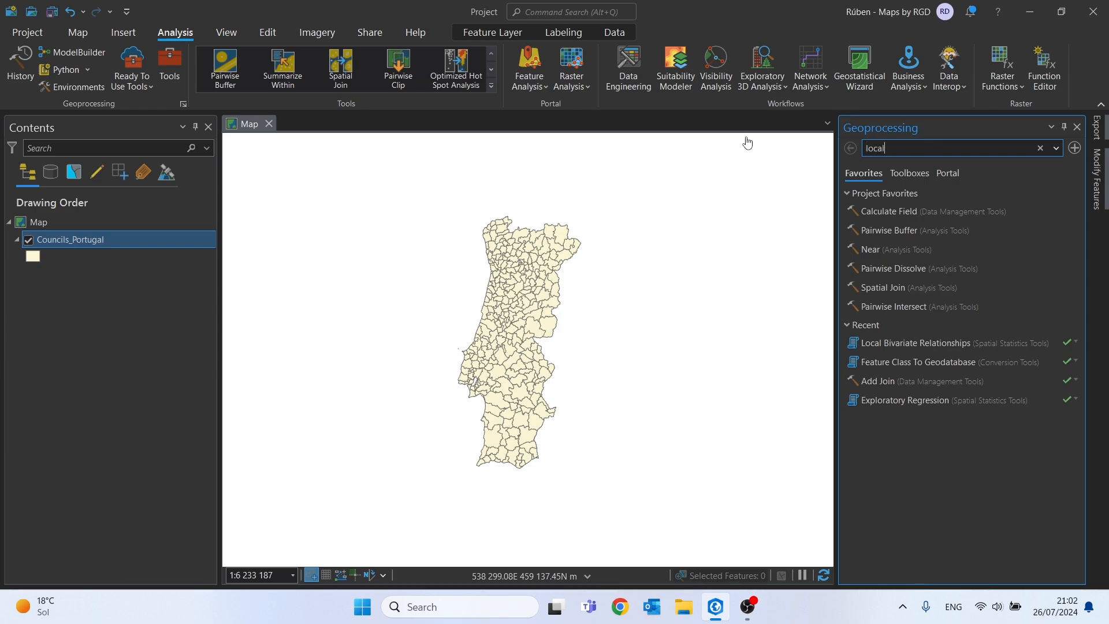
text(biv)
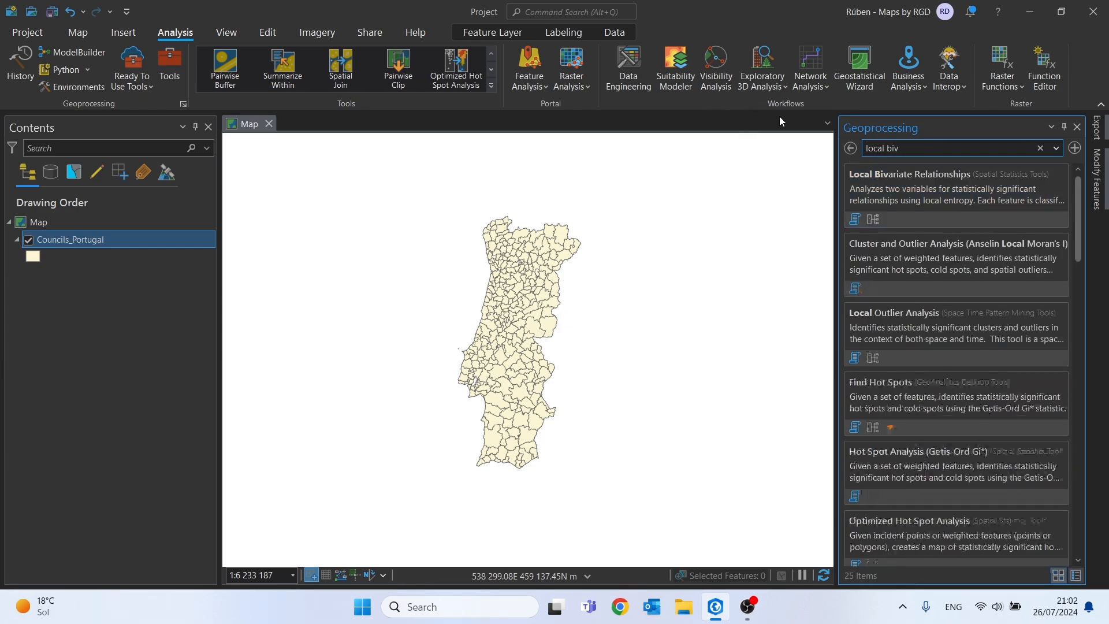
mouse_move(933, 191)
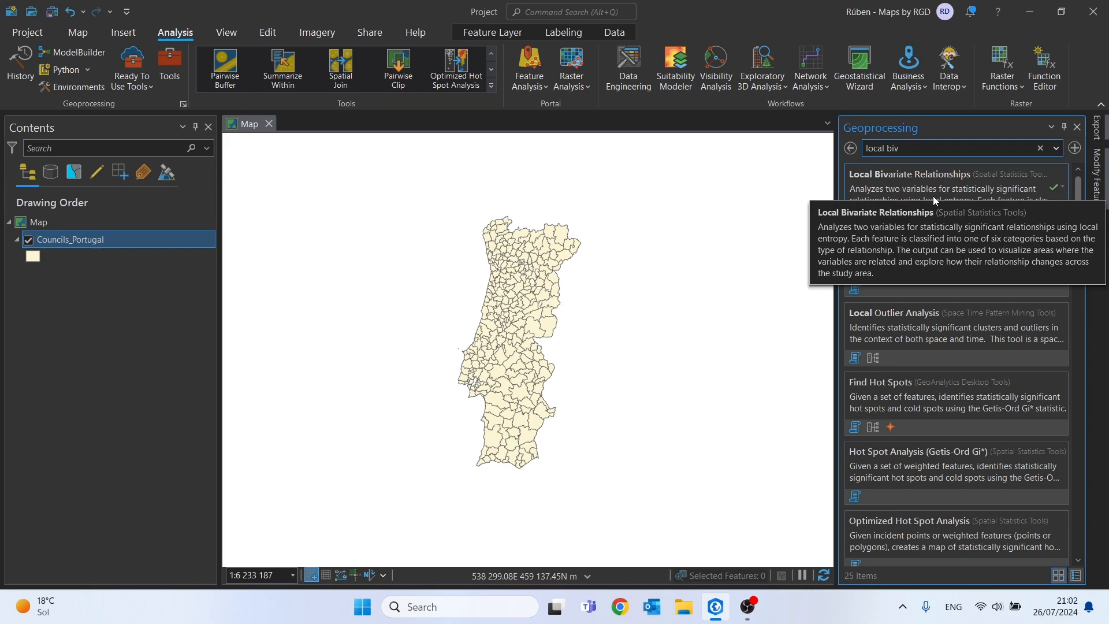
click(909, 175)
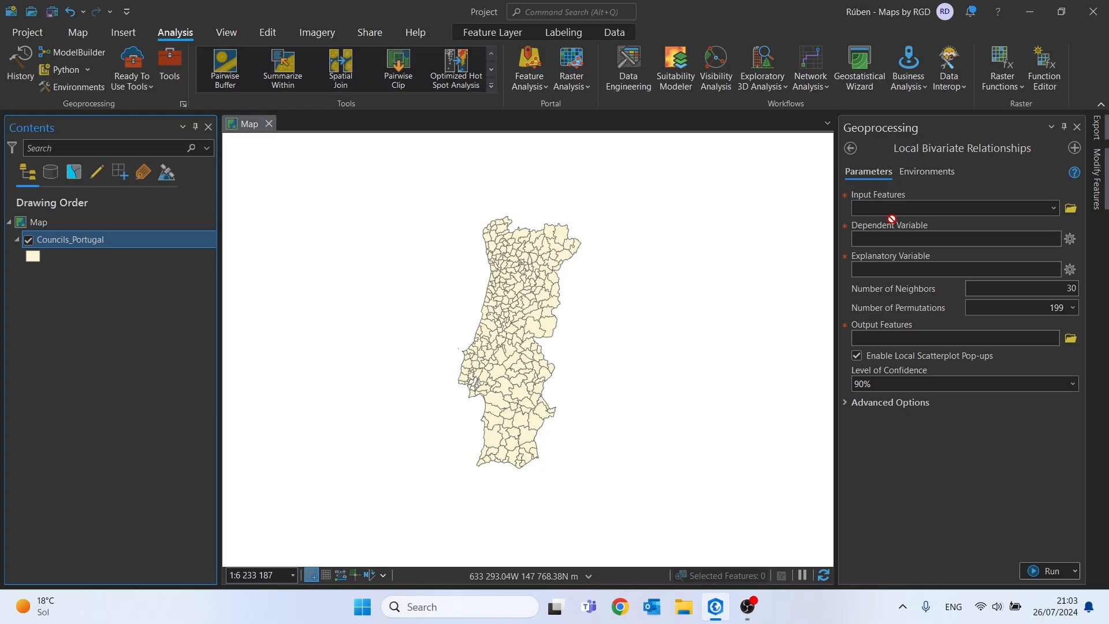
Step: Set input Councils_Portugal, dependent CH4, explanatory Cattle and 30 neighbours
click(950, 207)
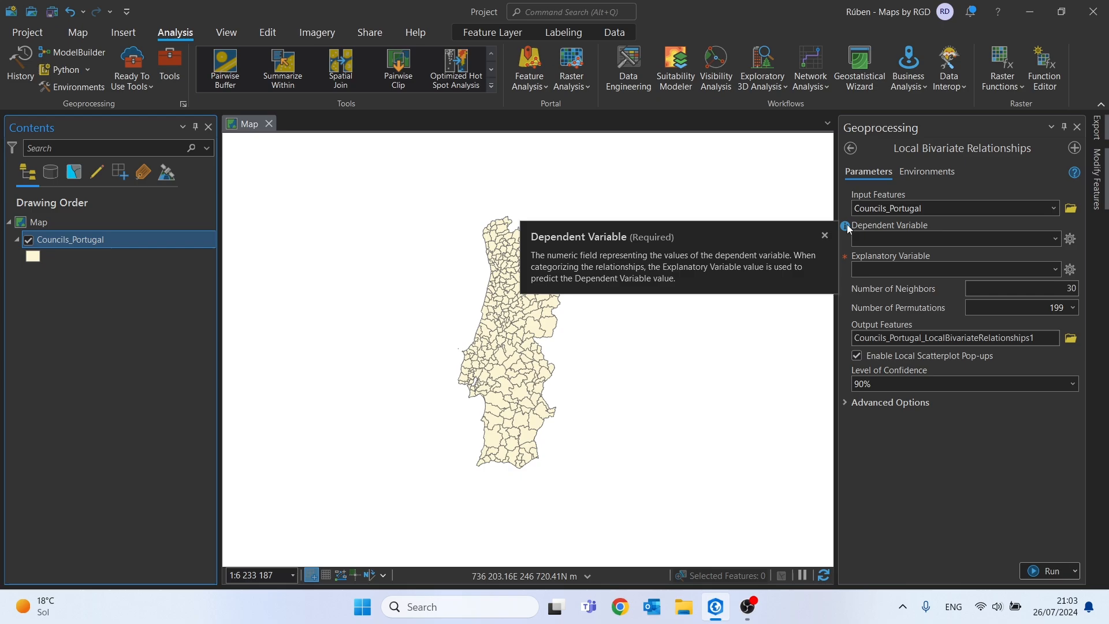
click(1053, 238)
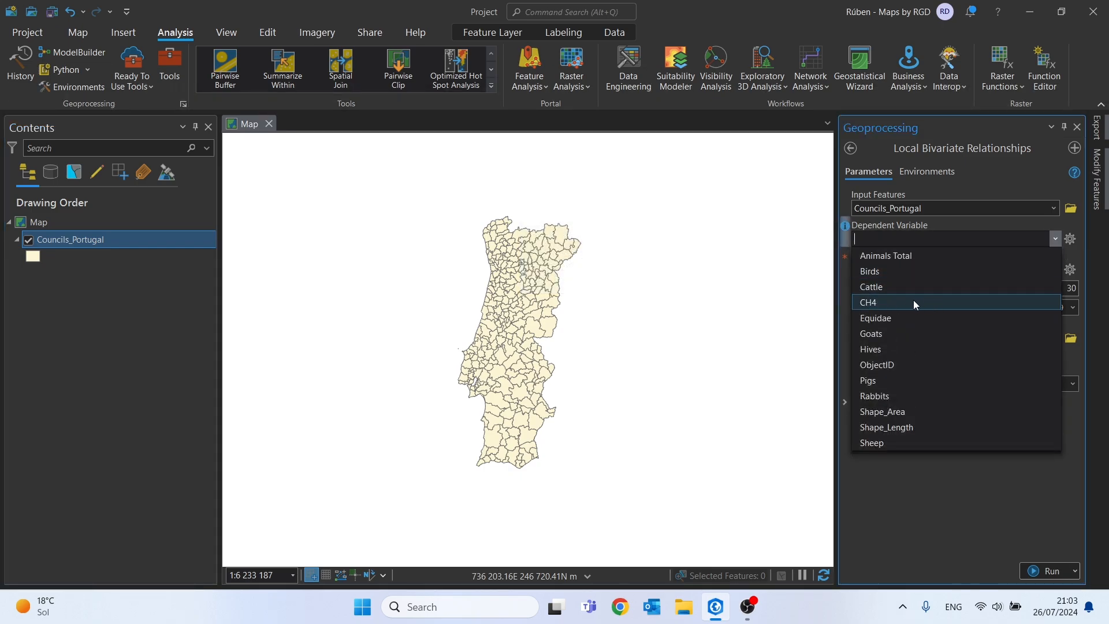
click(867, 301)
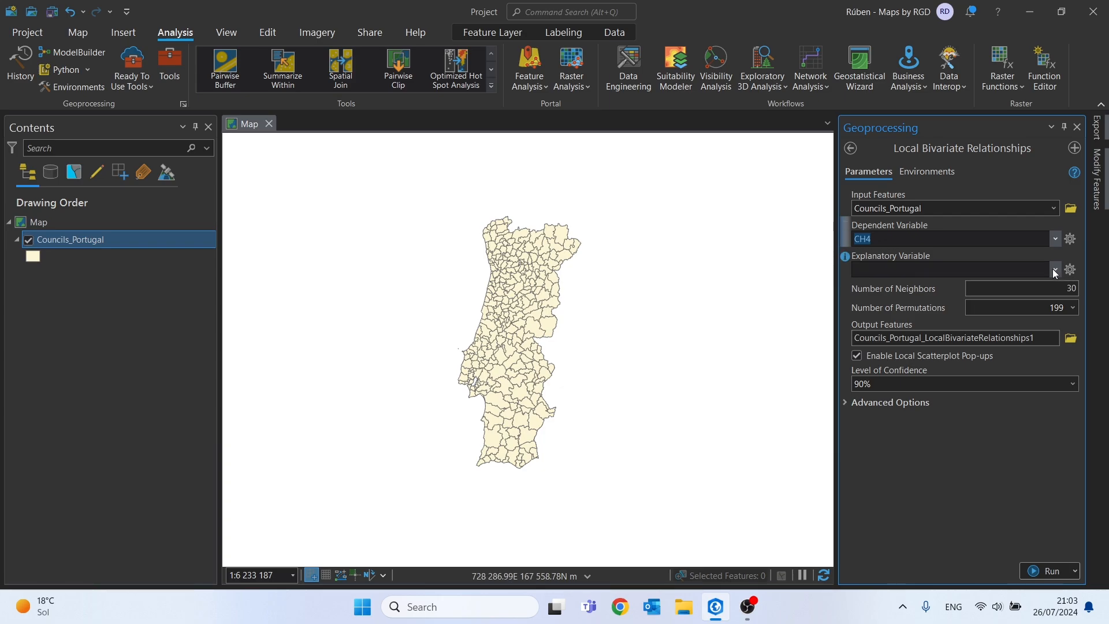
click(1055, 270)
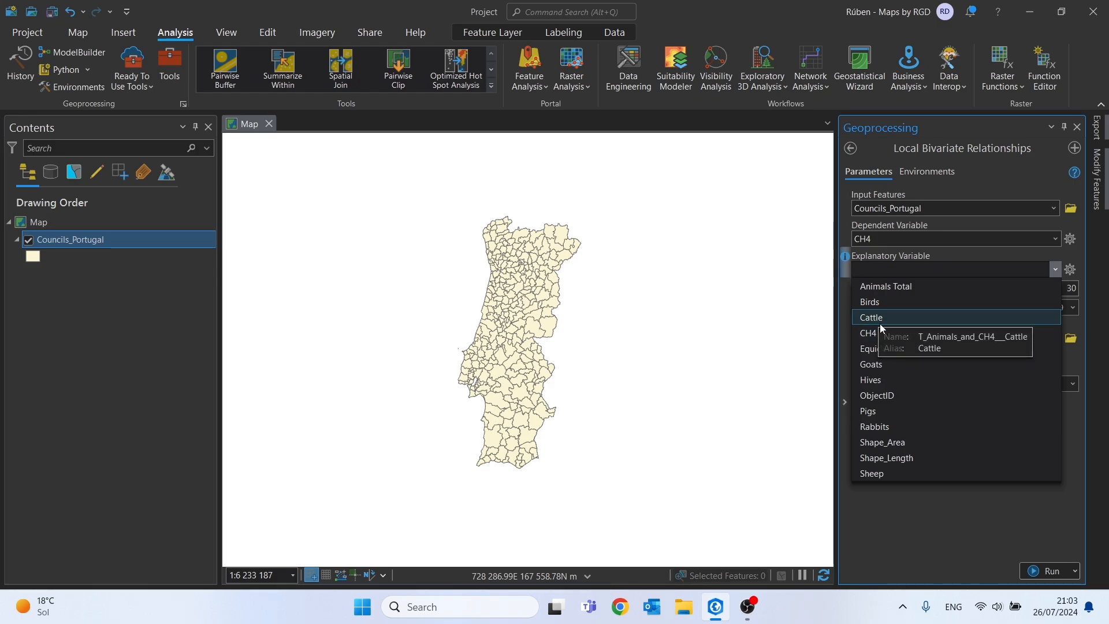
click(871, 317)
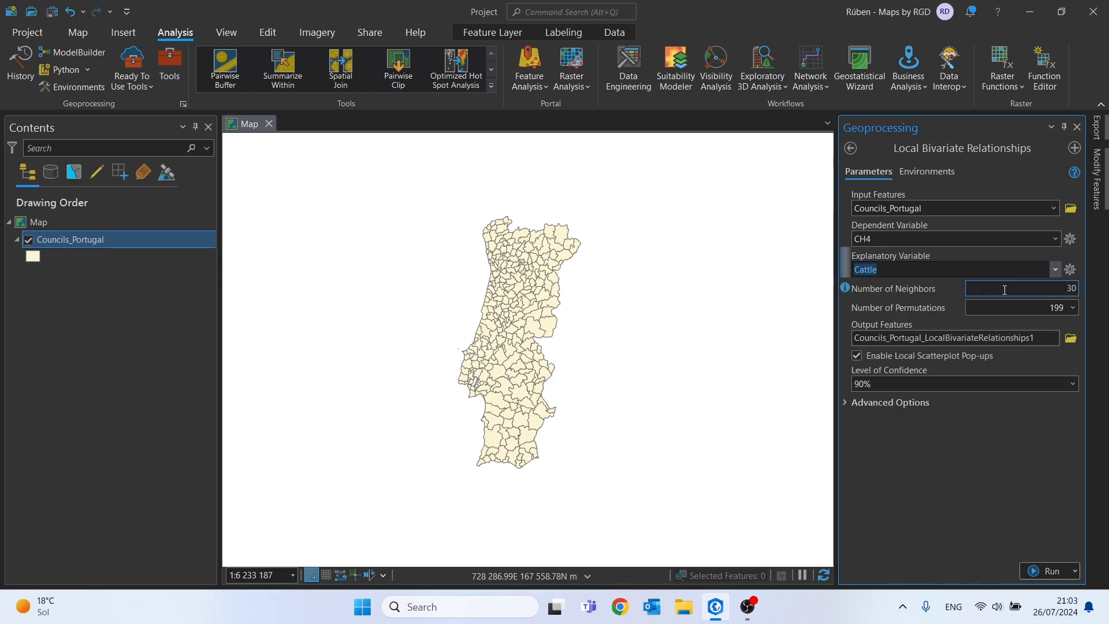
click(1019, 287)
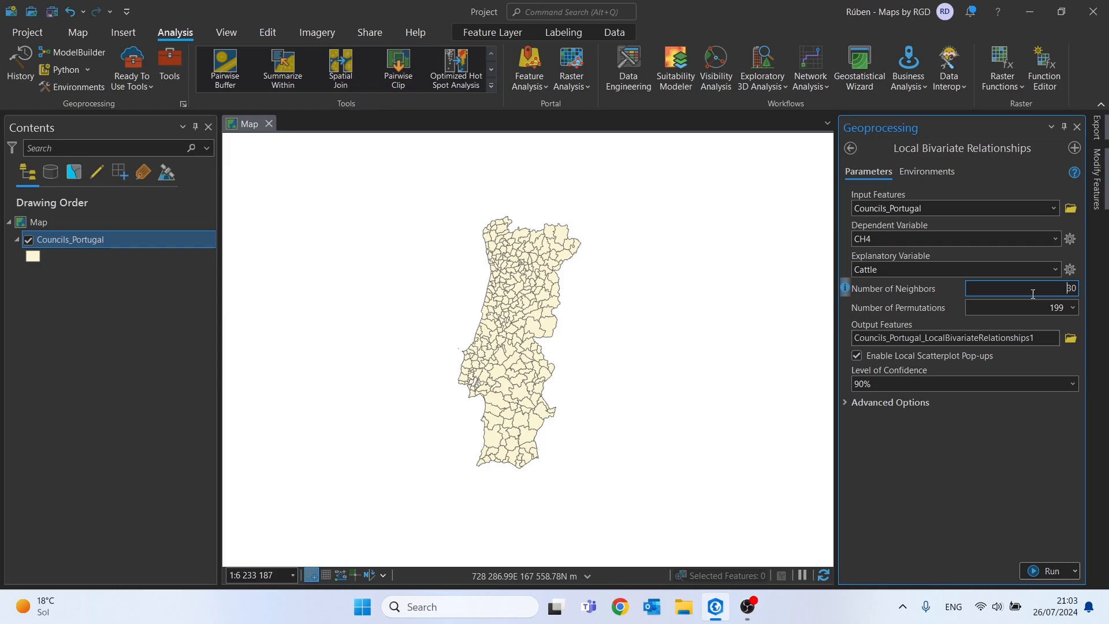
mouse_move(846, 286)
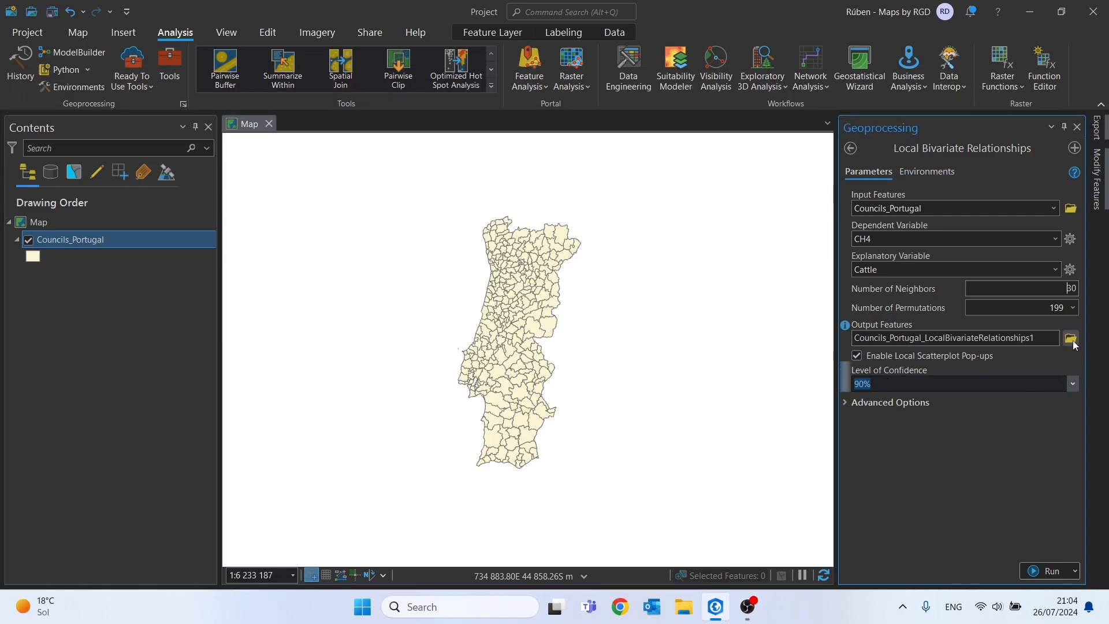
click(1069, 337)
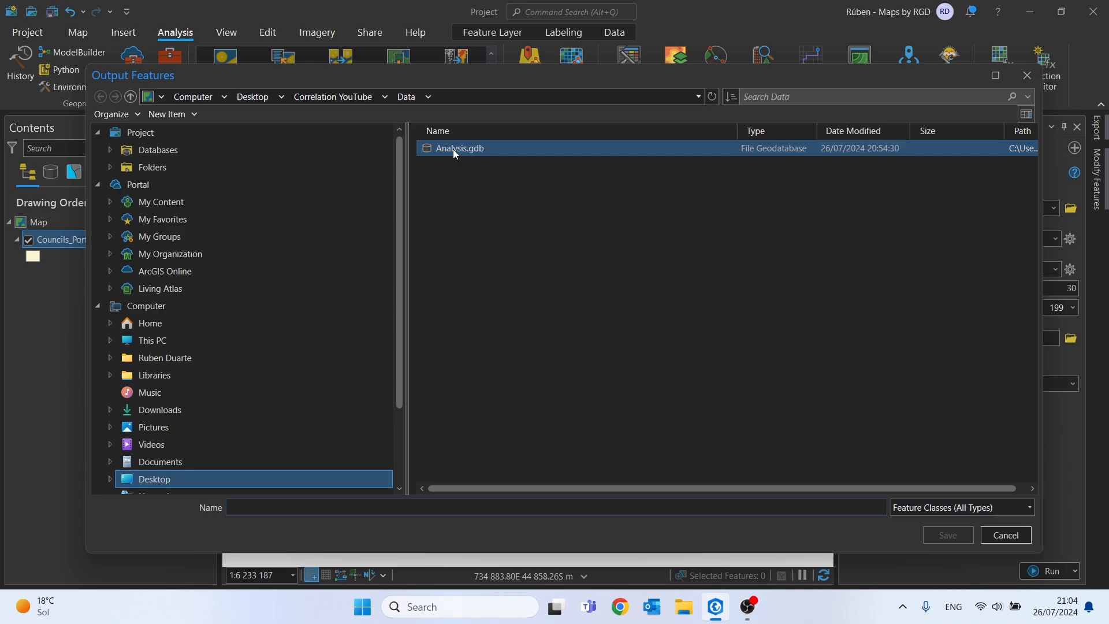
Step: Name the output features CH4_Cattle inside Analysis.gdb and save
double_click(459, 148)
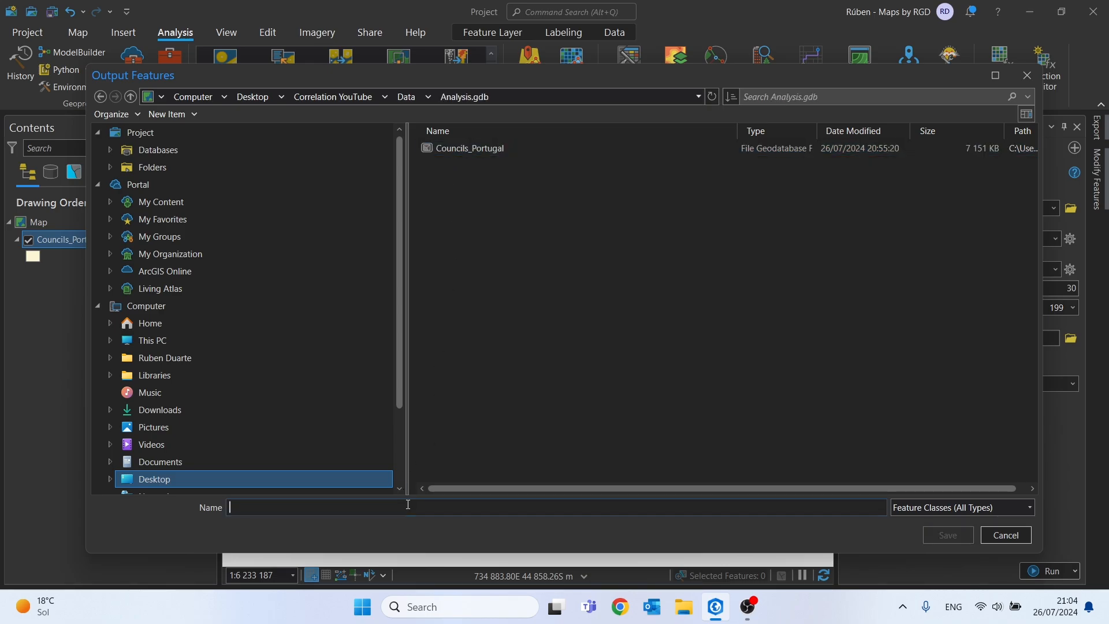
text(CHS)
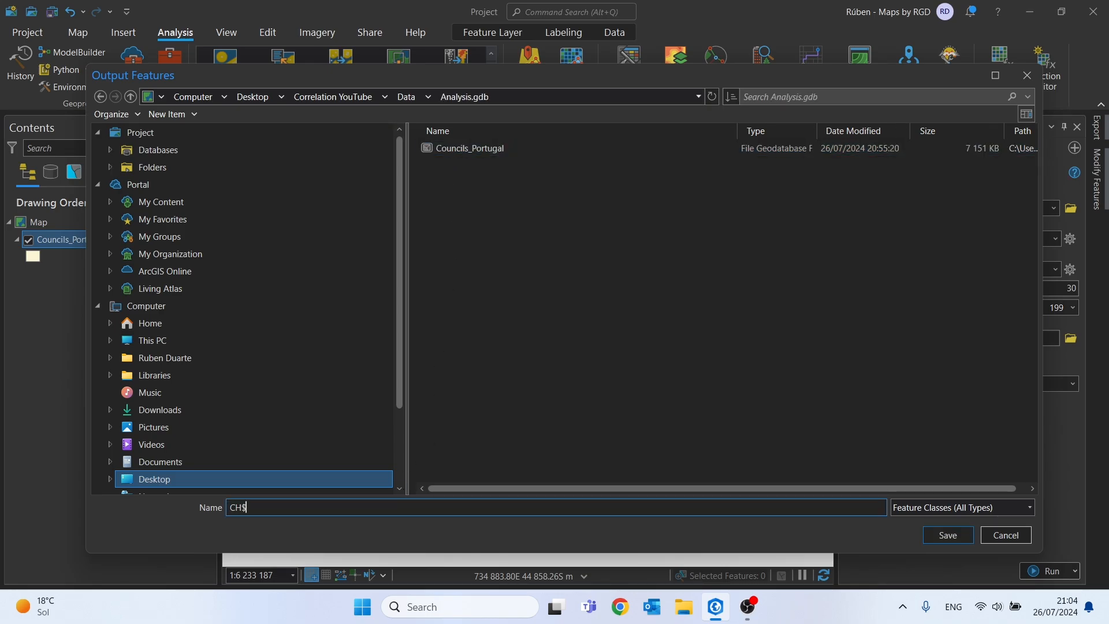
text(_Cattle)
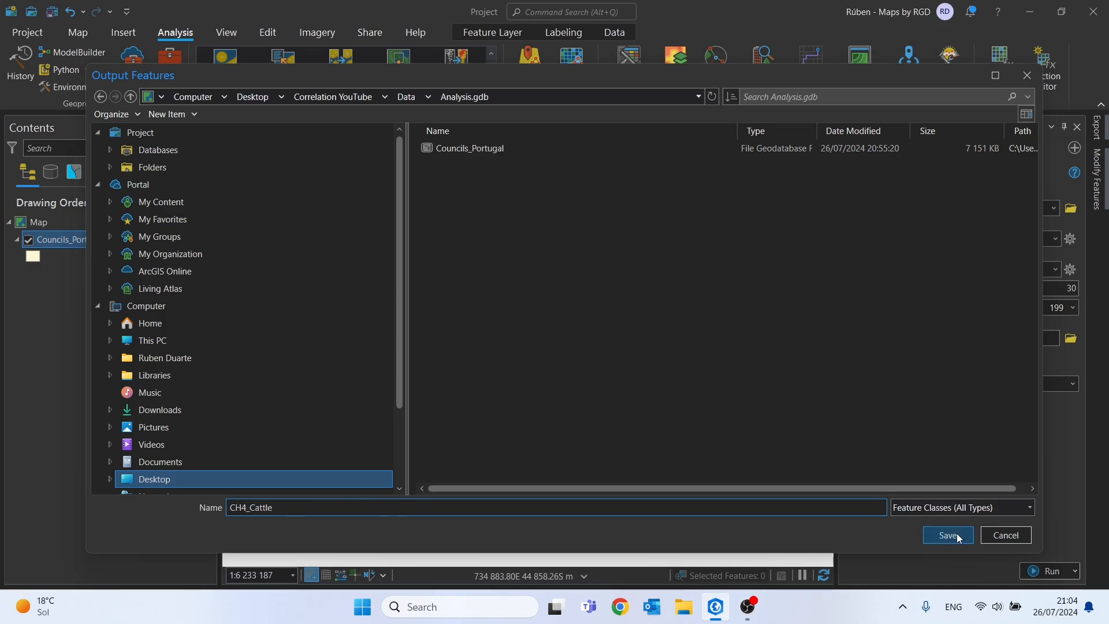
click(946, 534)
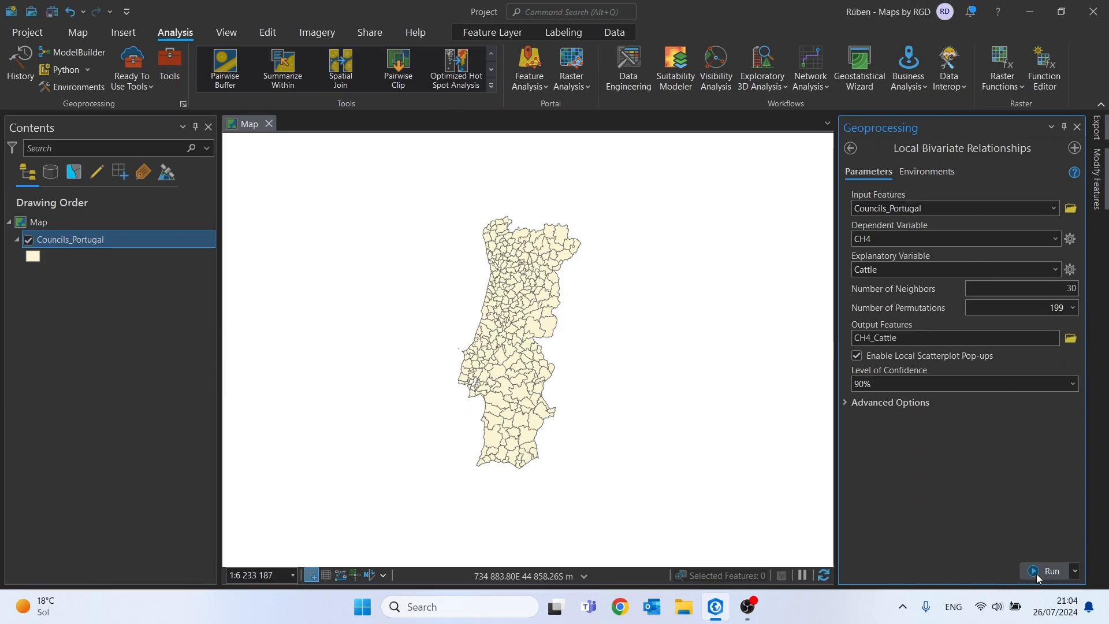
Step: Run the analysis to add the CH4_Cattle layer and hide Councils_Portugal
click(1049, 571)
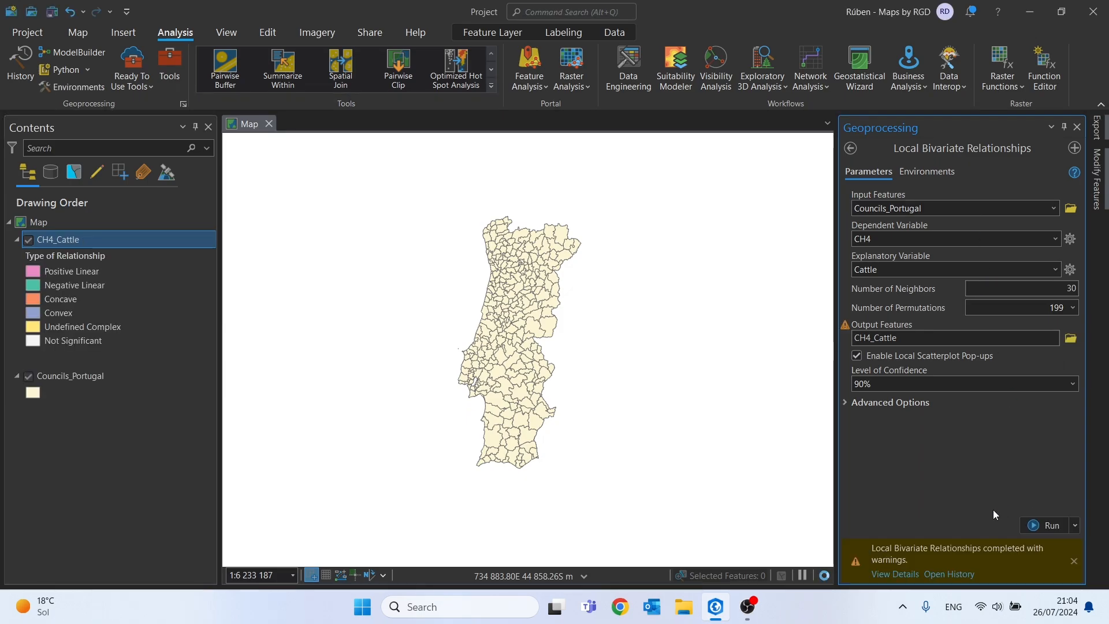
click(1049, 524)
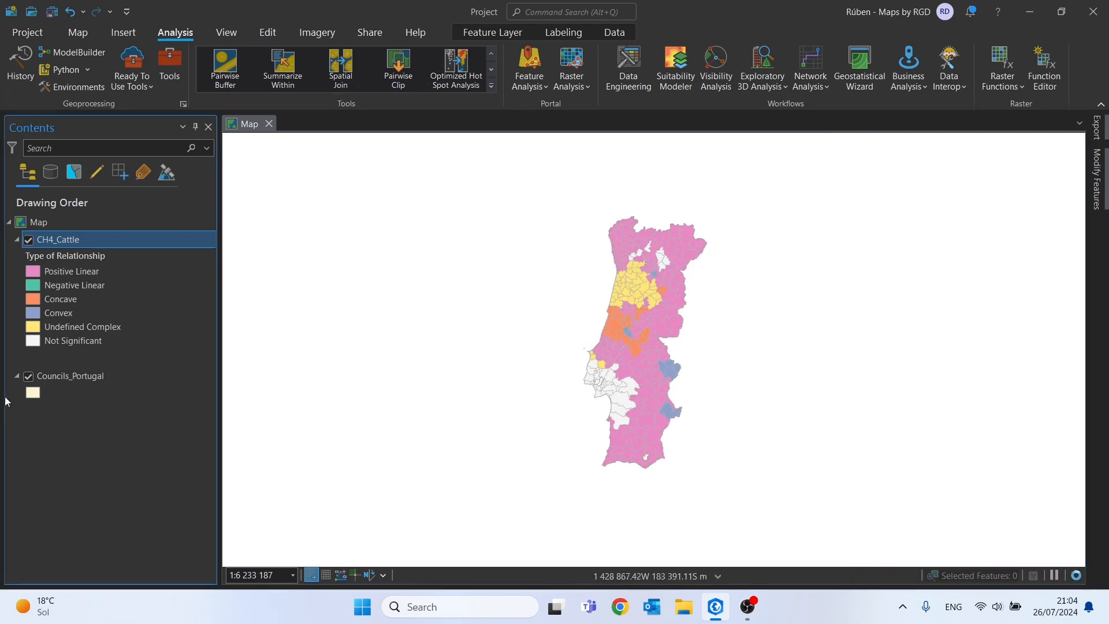
click(27, 375)
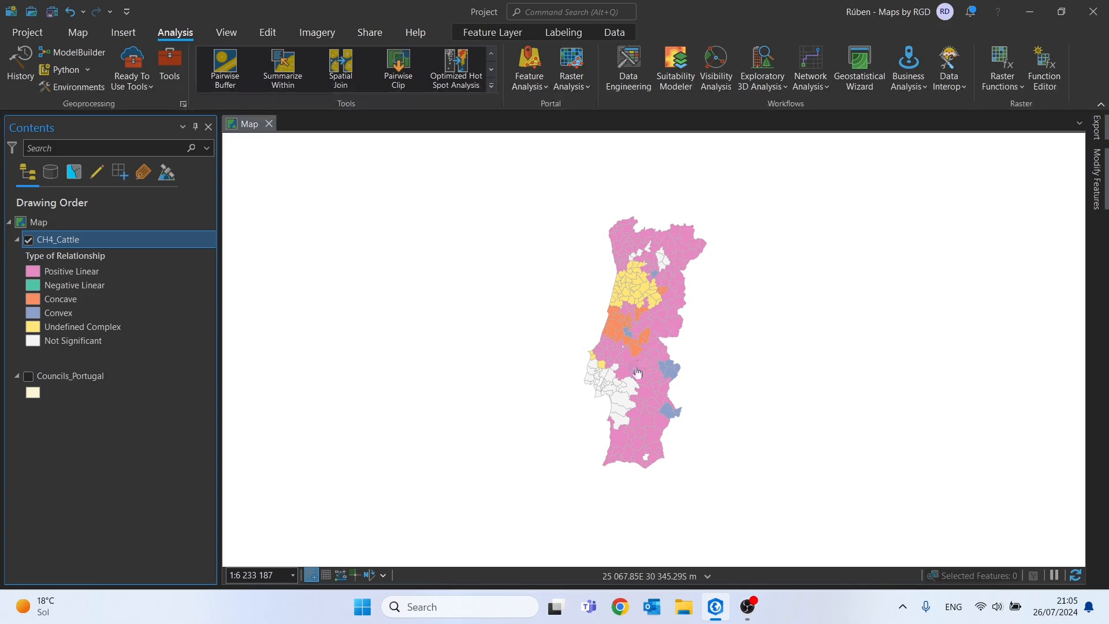
mouse_move(622, 480)
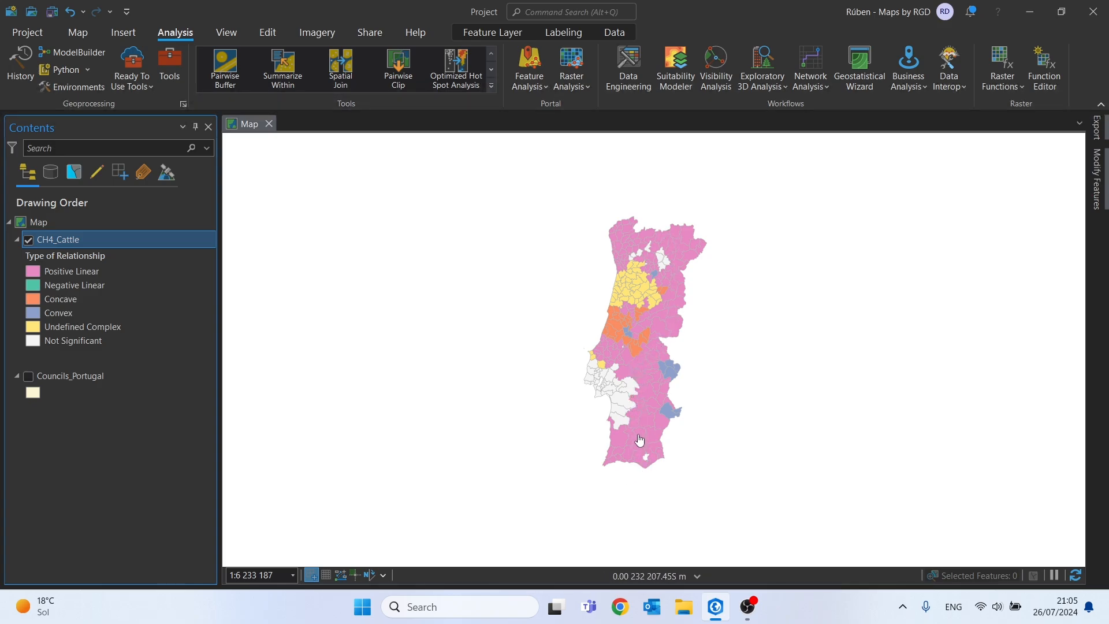
click(58, 313)
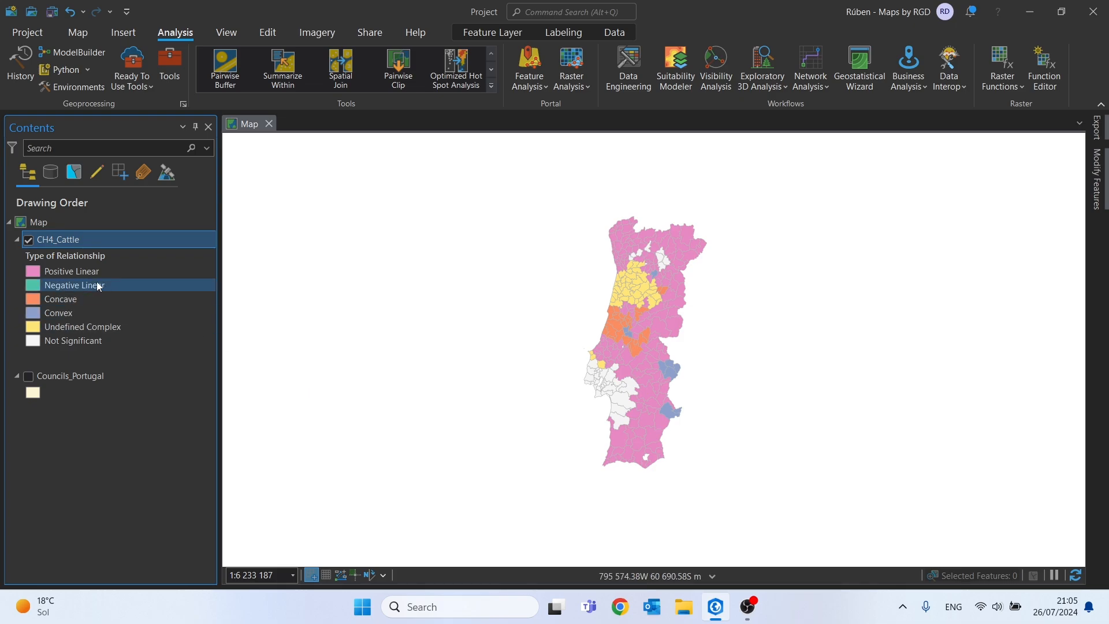
click(71, 270)
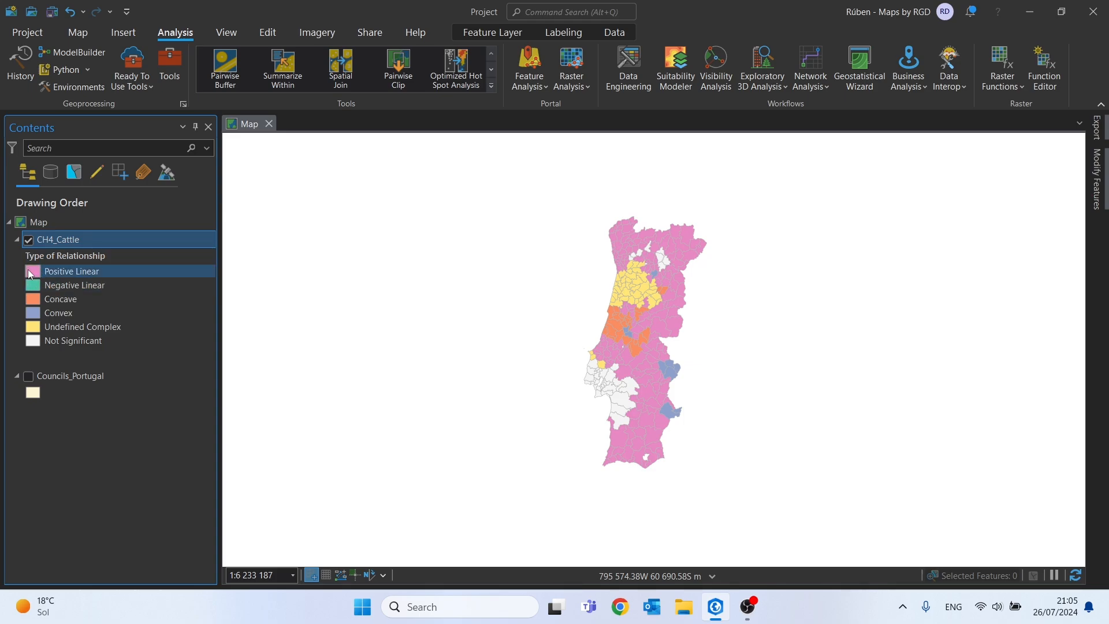
click(64, 256)
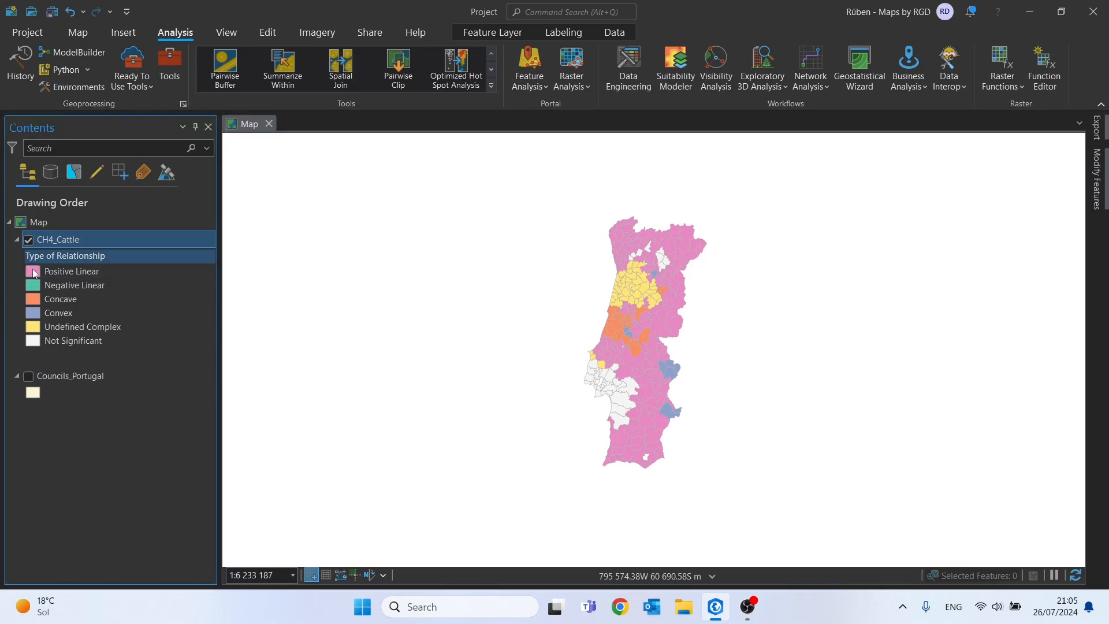
click(70, 270)
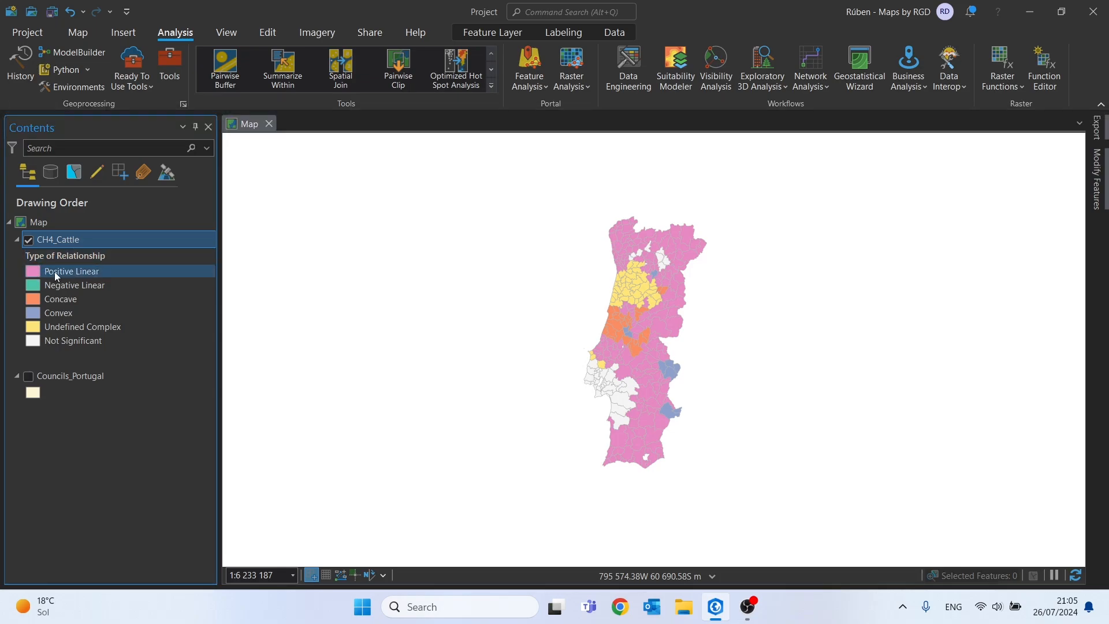
mouse_move(57, 281)
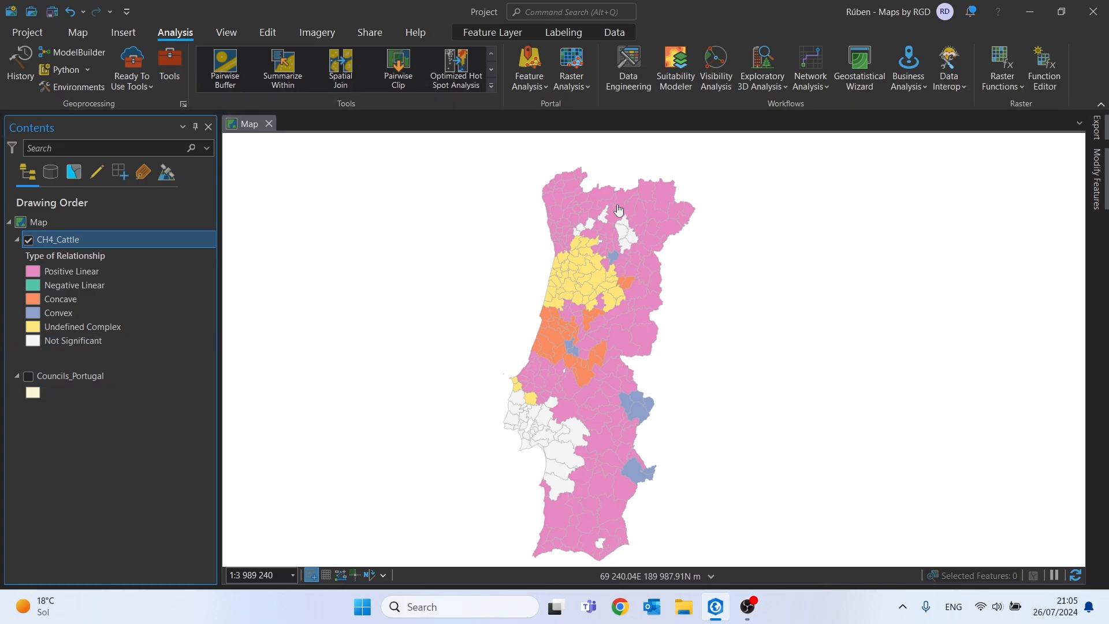
mouse_move(452, 187)
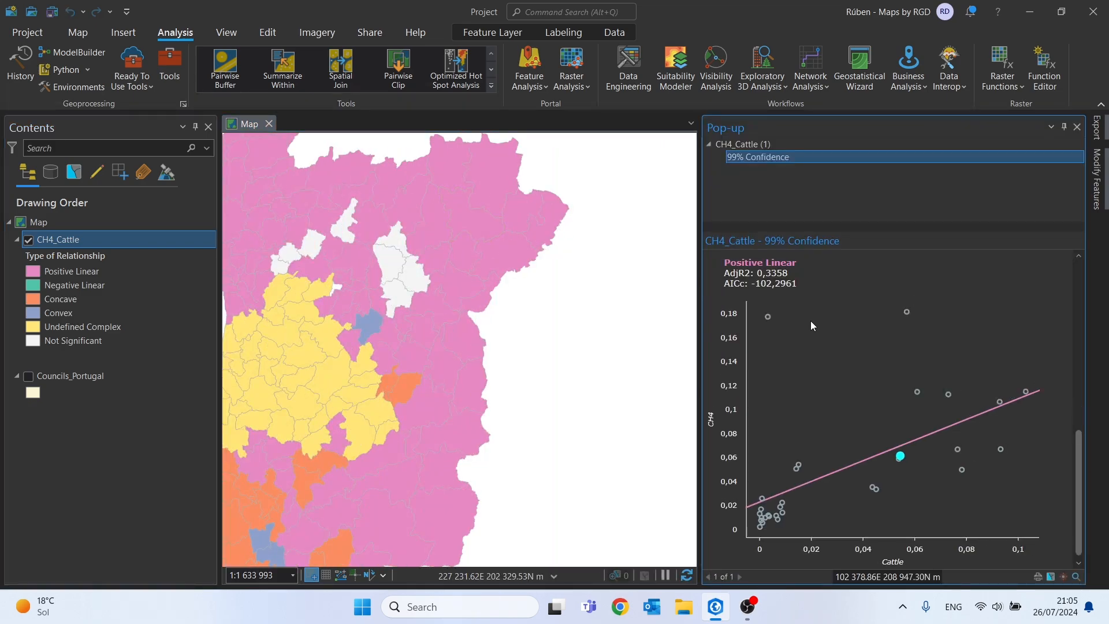
mouse_move(967, 393)
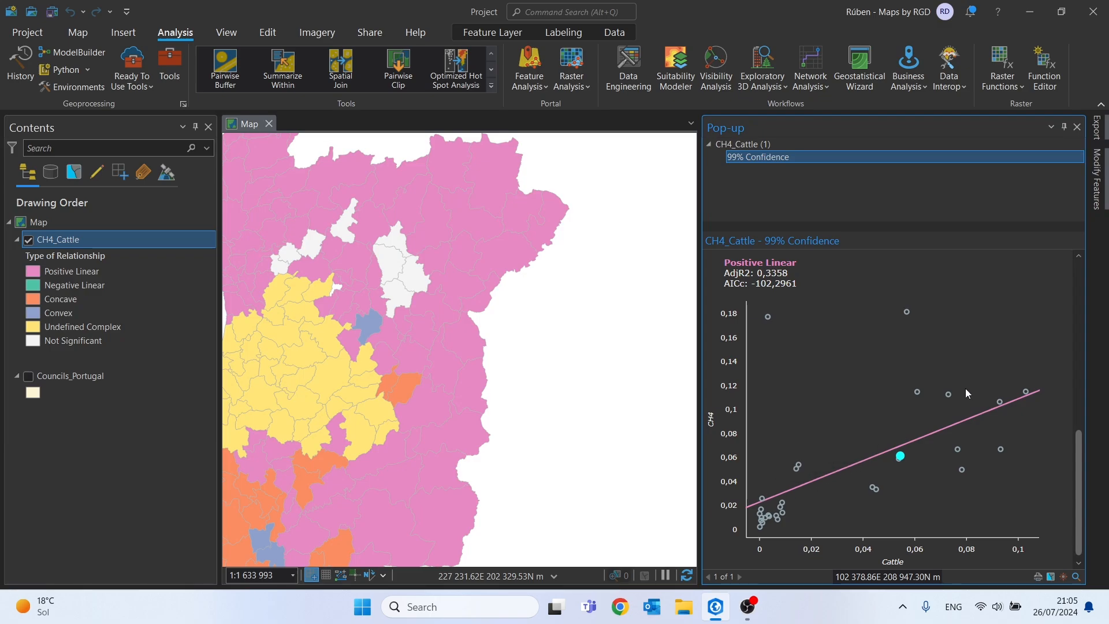
mouse_move(991, 387)
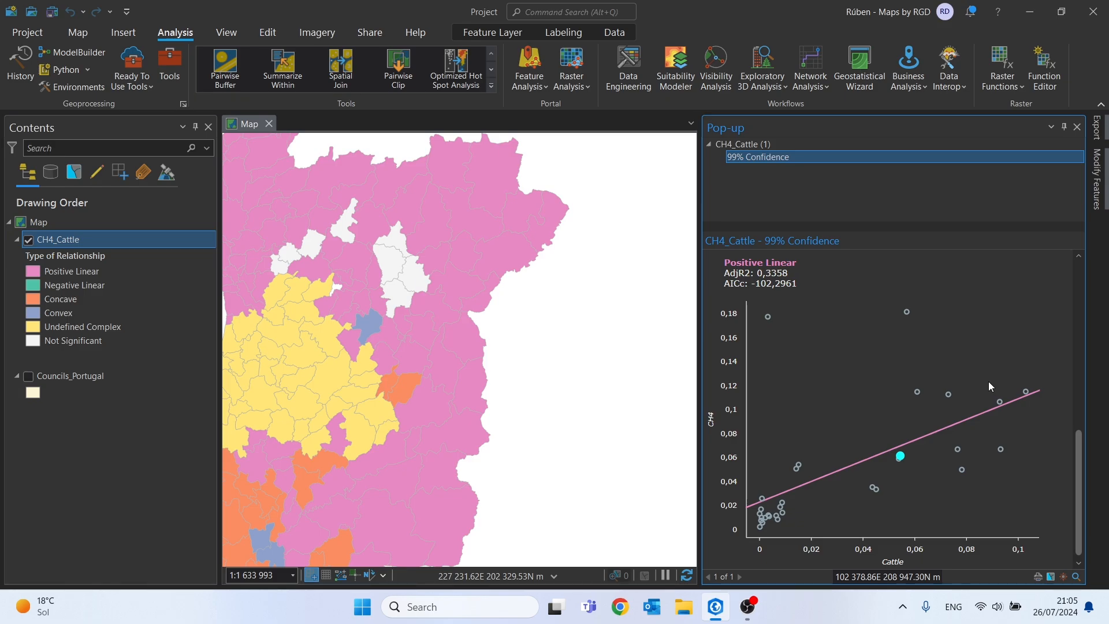
mouse_move(926, 416)
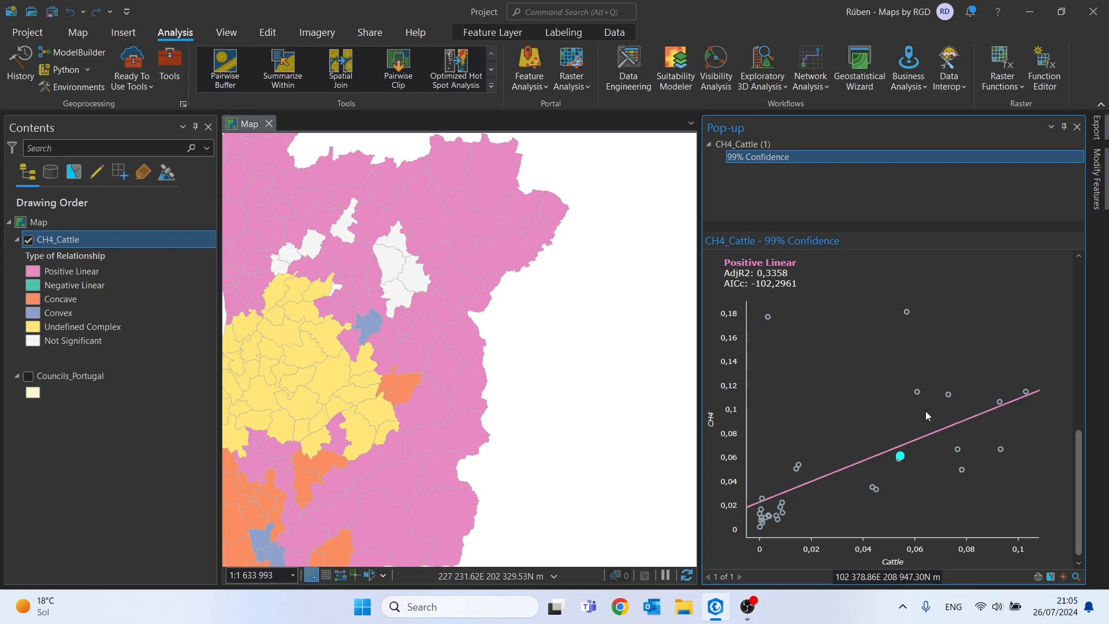
mouse_move(890, 480)
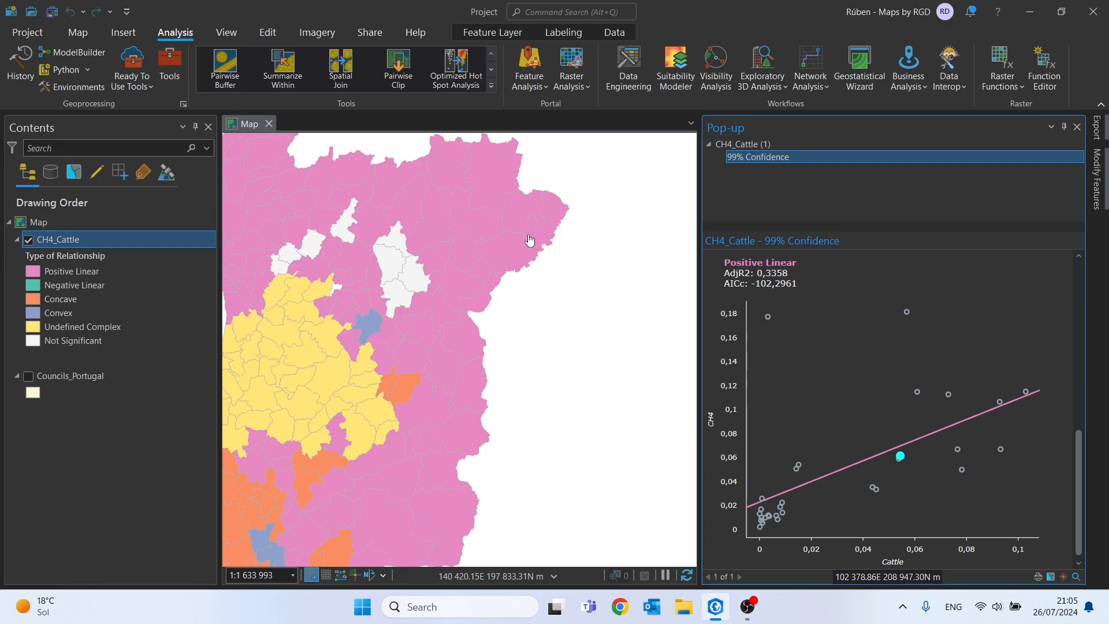
mouse_move(588, 211)
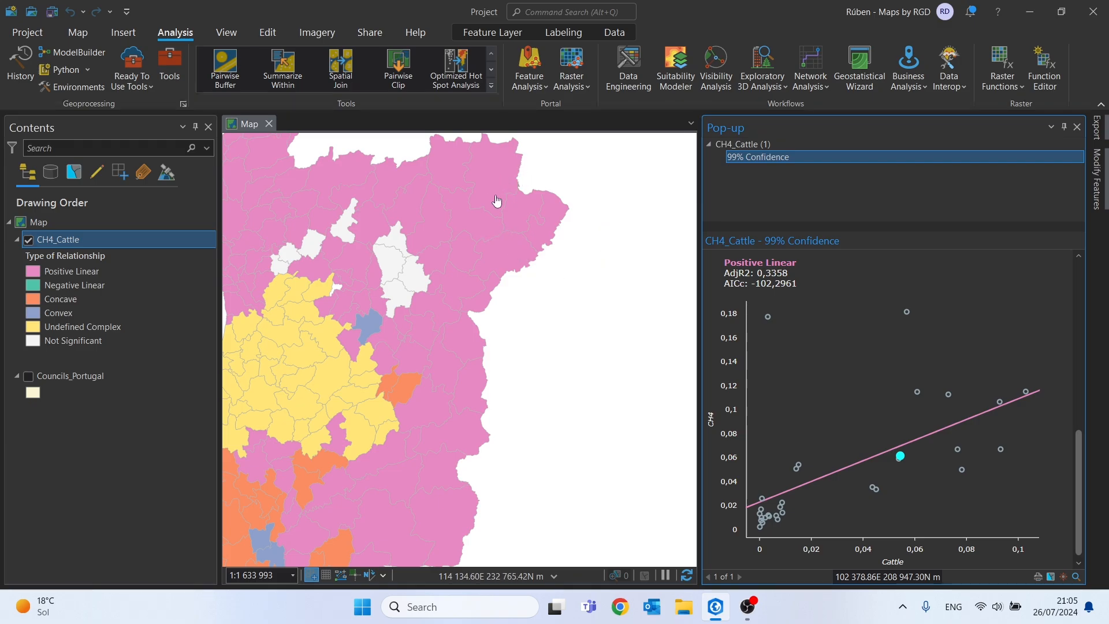
mouse_move(532, 165)
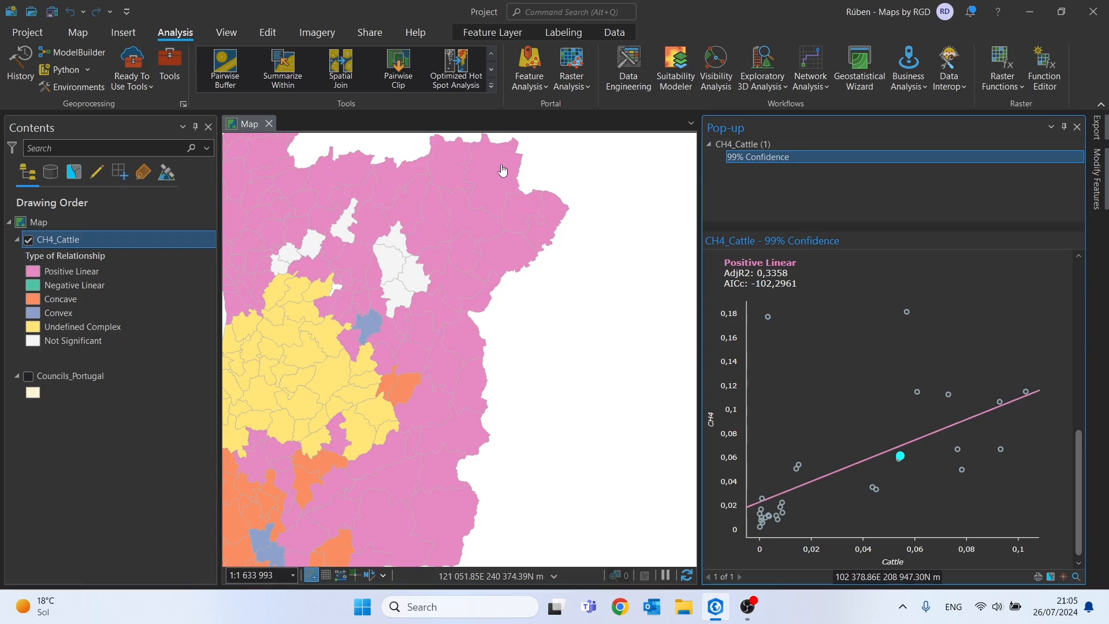
mouse_move(447, 177)
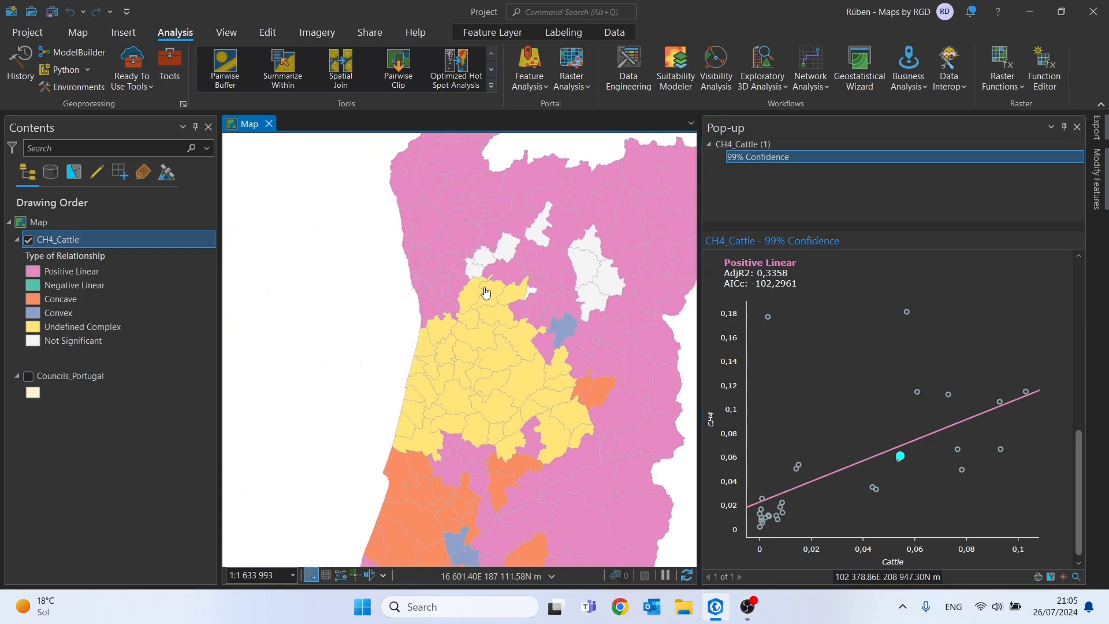
Step: Open pop-ups for two pink positive linear coastal councils to view their scatterplots
scroll(down, 3)
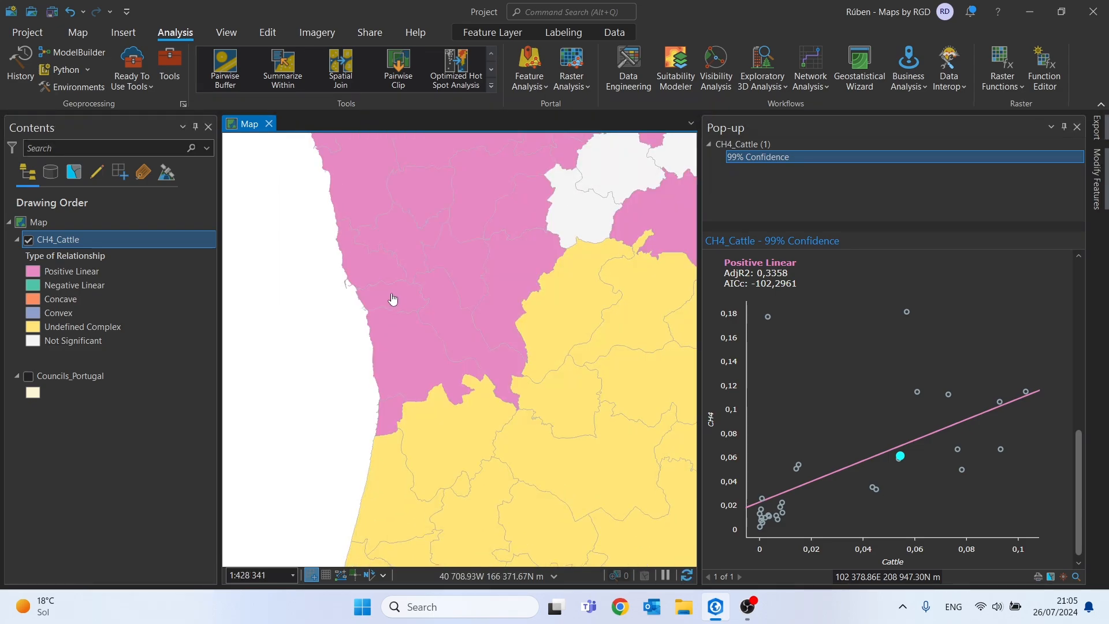
click(393, 297)
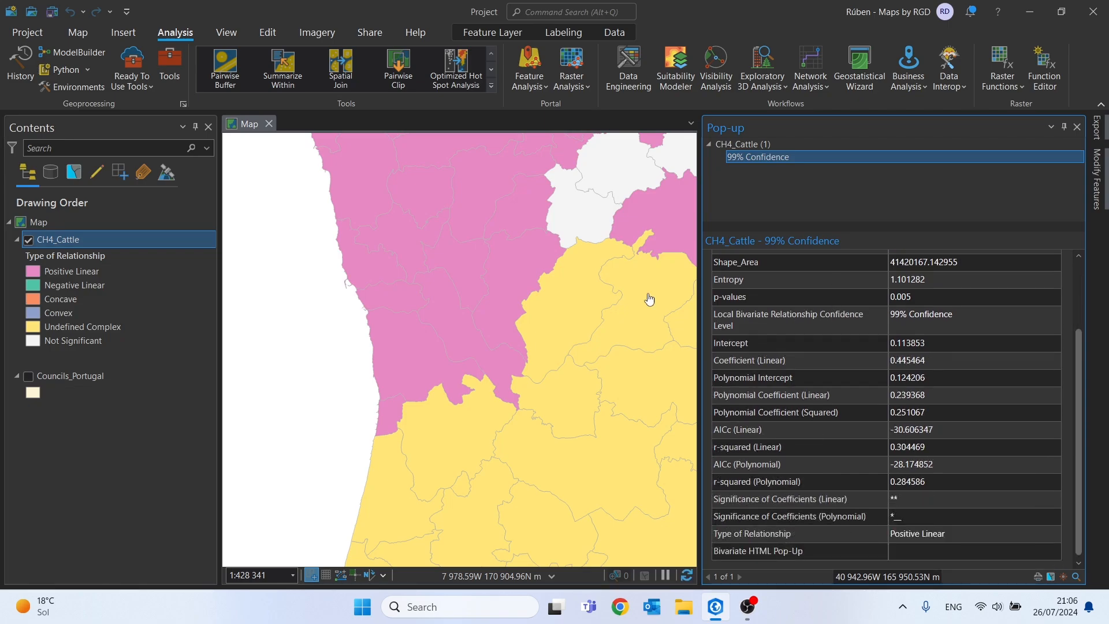
mouse_move(385, 308)
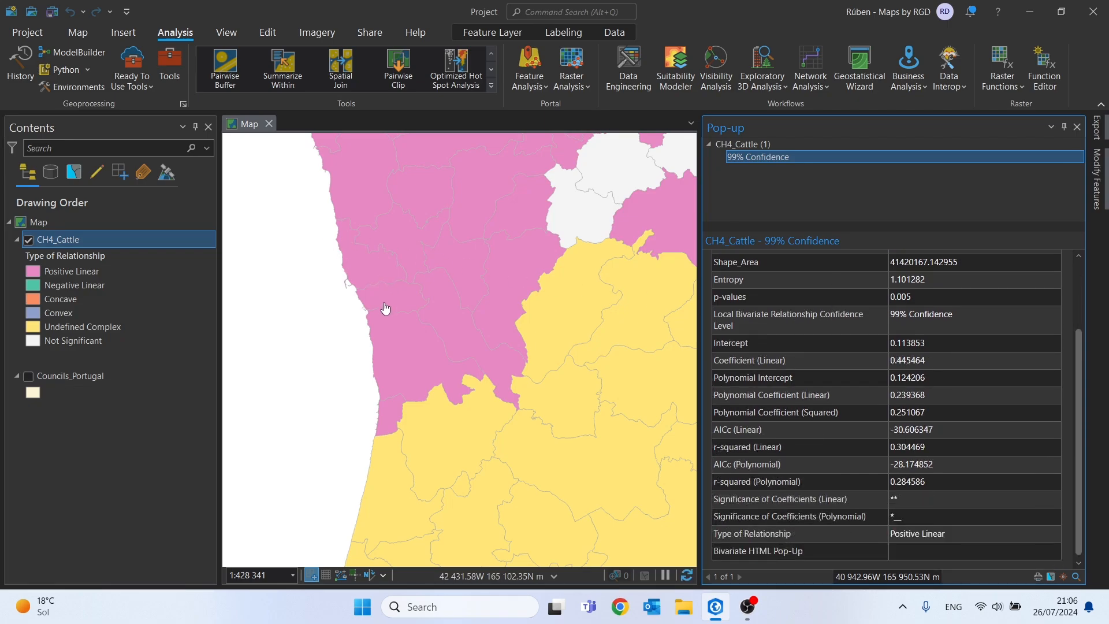
click(385, 297)
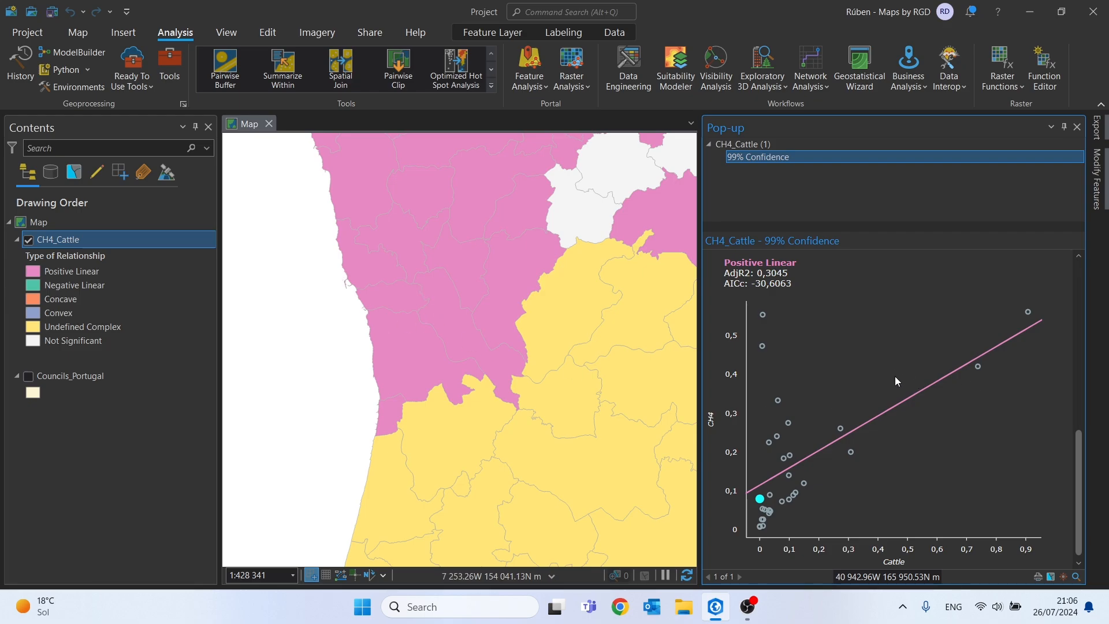
mouse_move(971, 390)
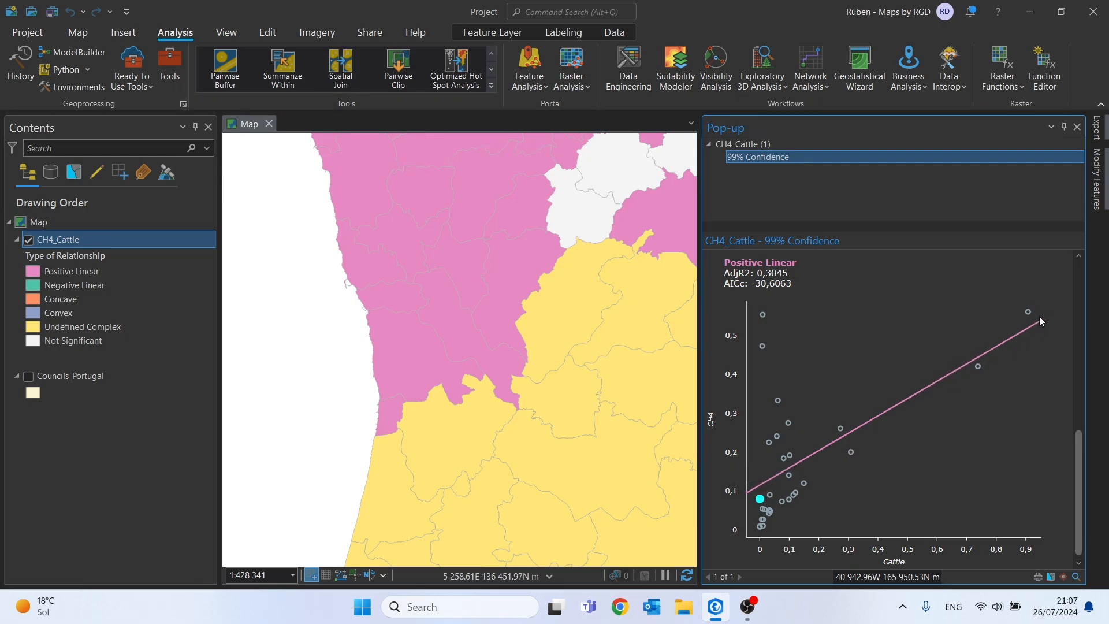
mouse_move(802, 461)
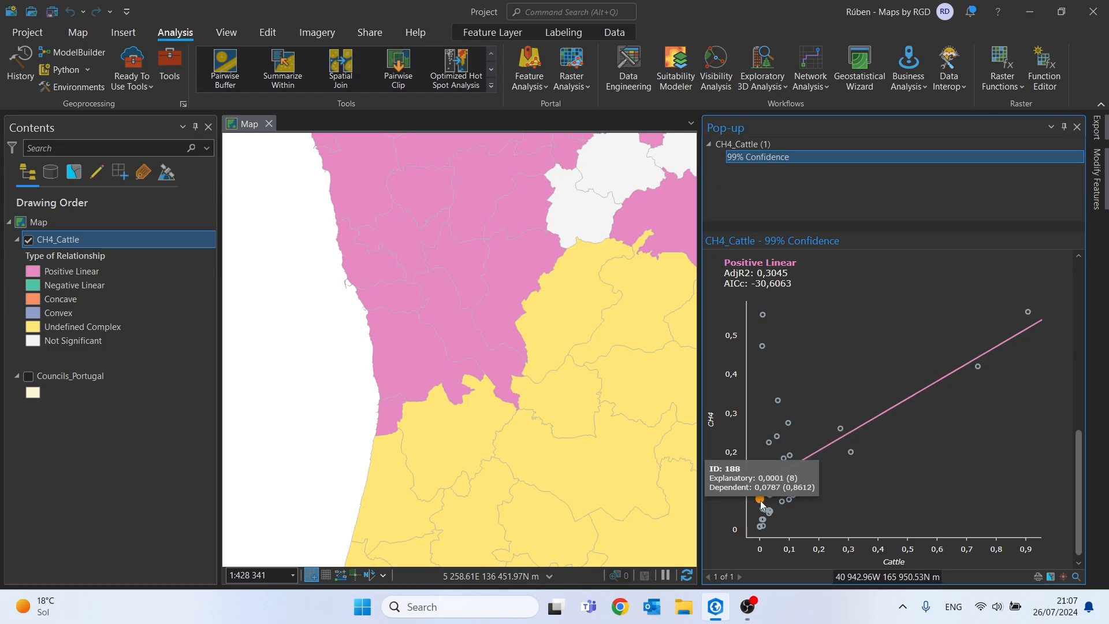
mouse_move(762, 502)
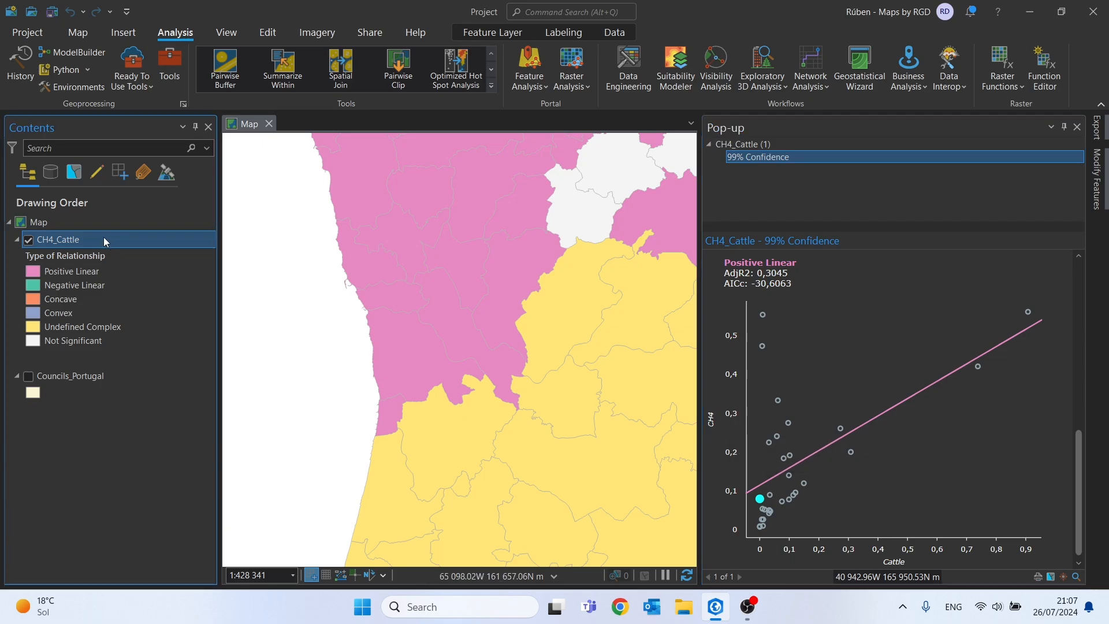
mouse_move(429, 355)
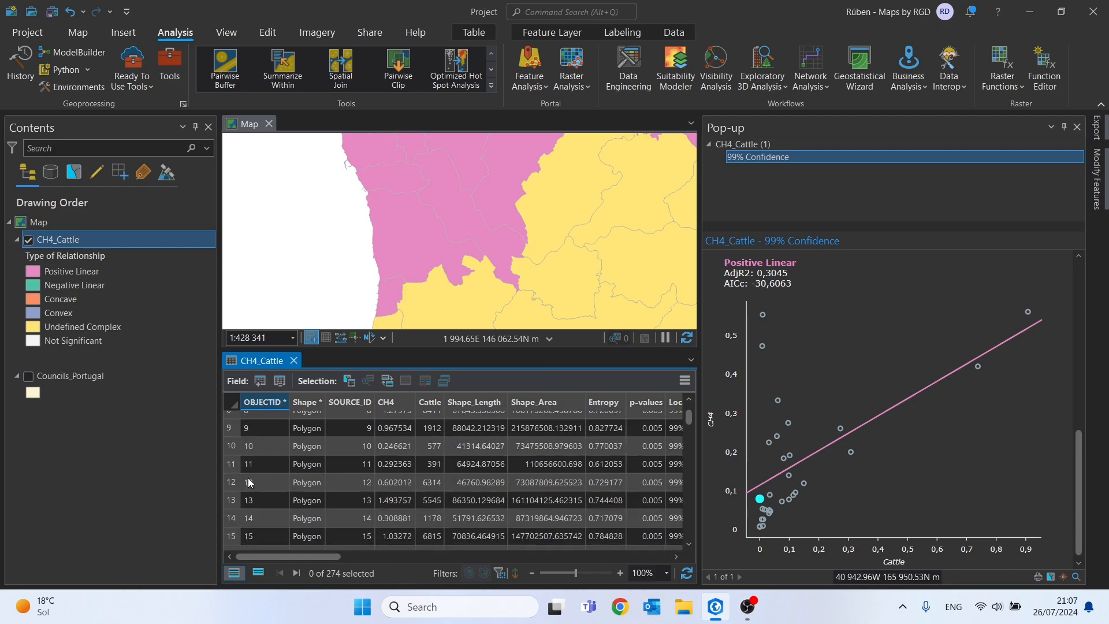
Step: Select record 13 in the CH4_Cattle table and pan to central Portugal
scroll(down, 3)
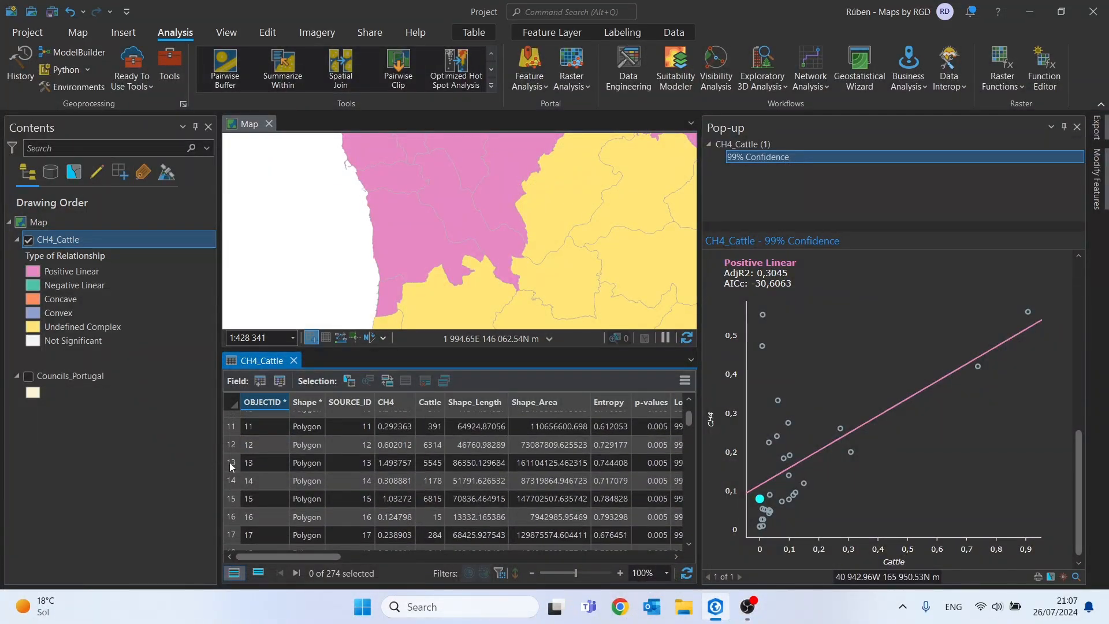
click(231, 462)
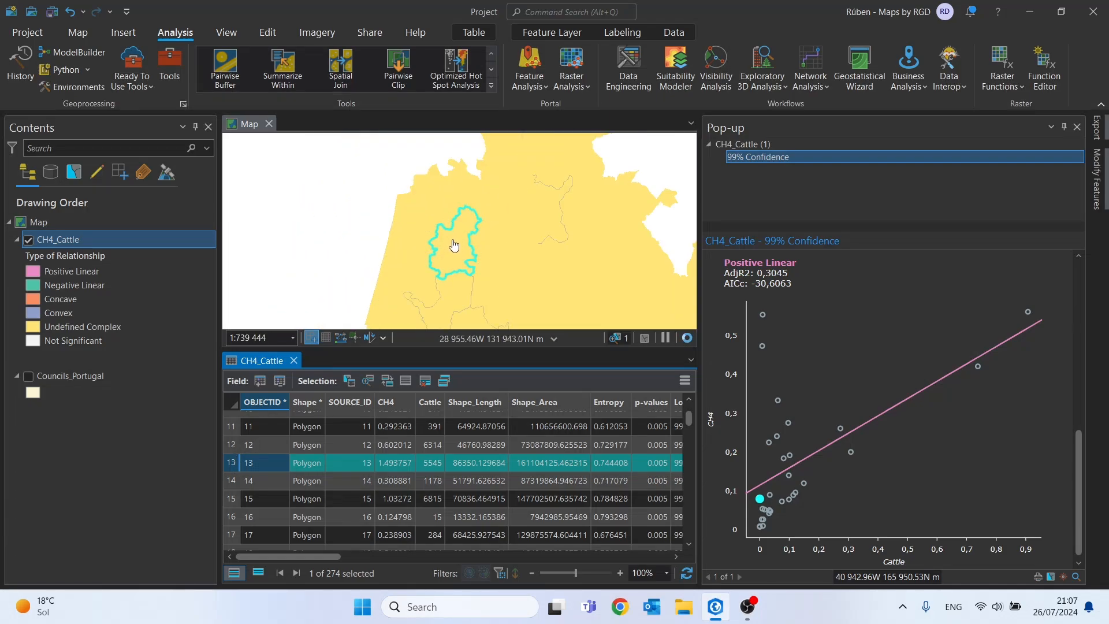
drag(452, 245, 465, 253)
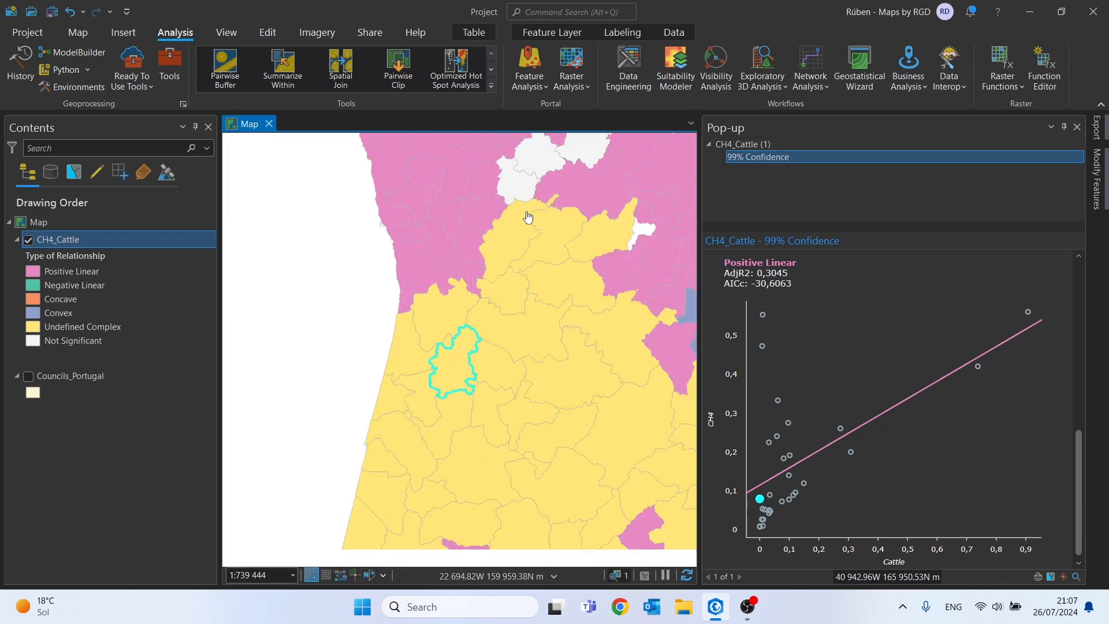
scroll(down, 3)
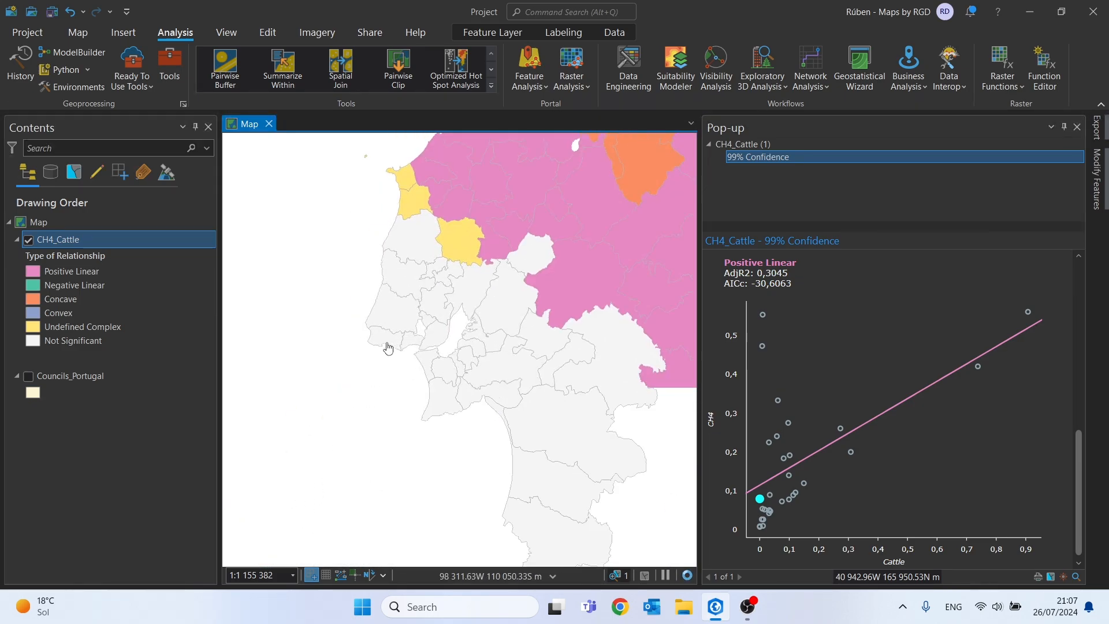
Step: Open the pop-up of a grey Not Significant council near Lisbon
click(386, 337)
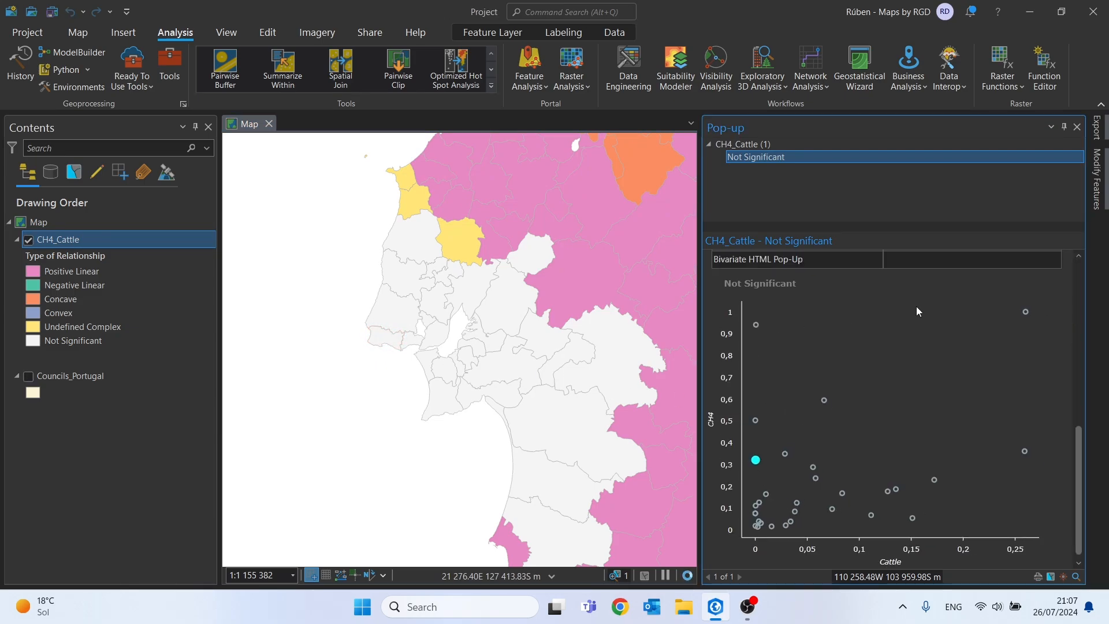
mouse_move(860, 465)
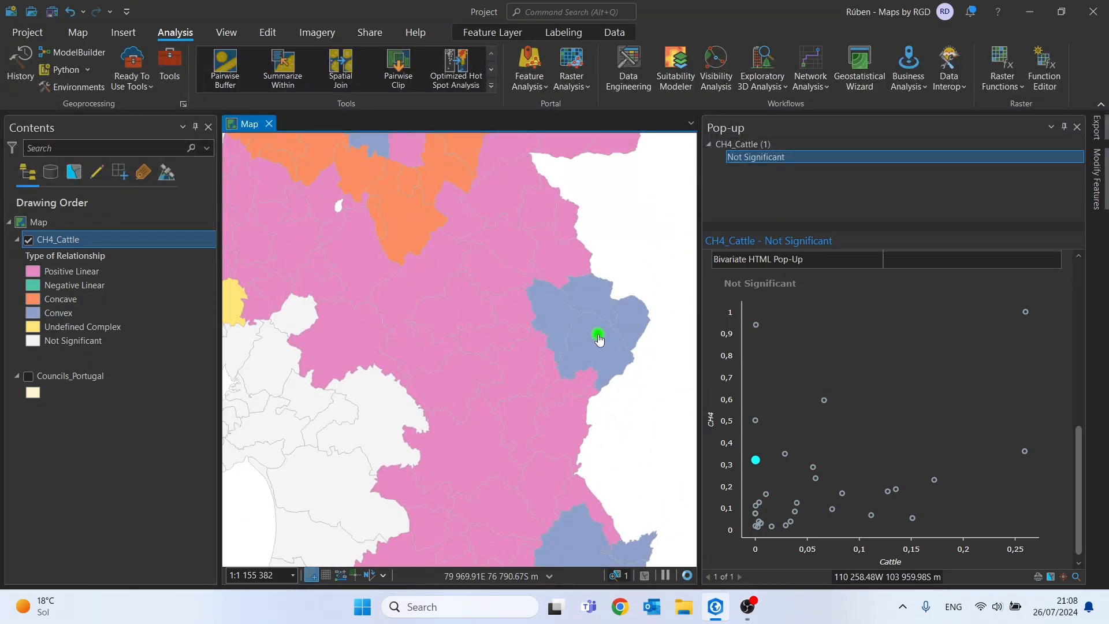
Step: Show the blue eastern Convex council's pop-up scatterplot (AdjR2 0,8542, AICc -92,3332) and its outlier ID 92
click(597, 336)
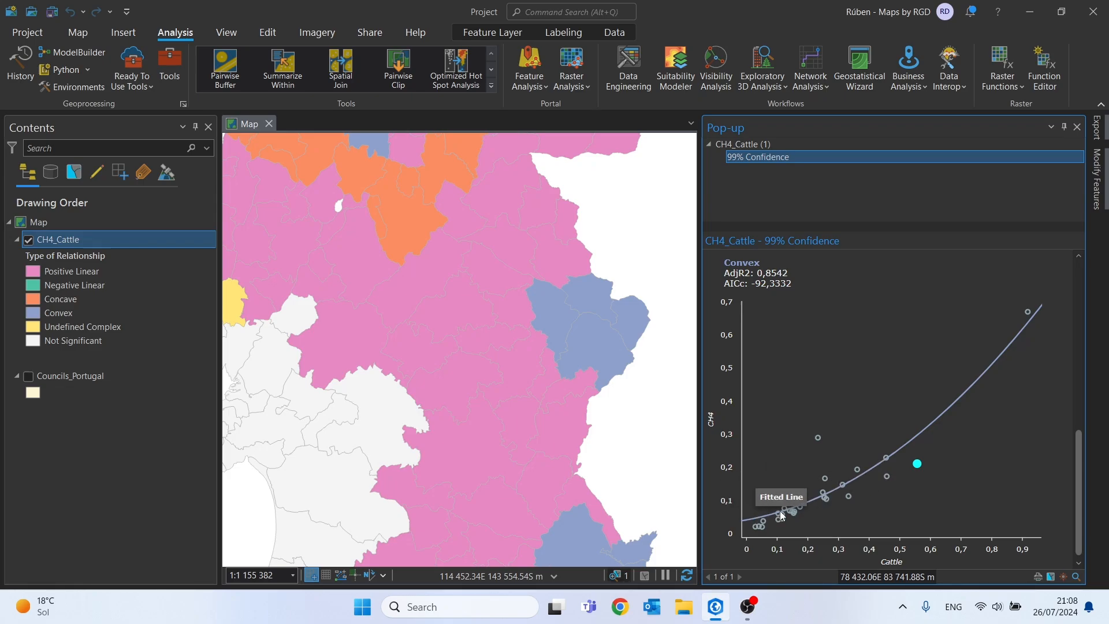
mouse_move(921, 435)
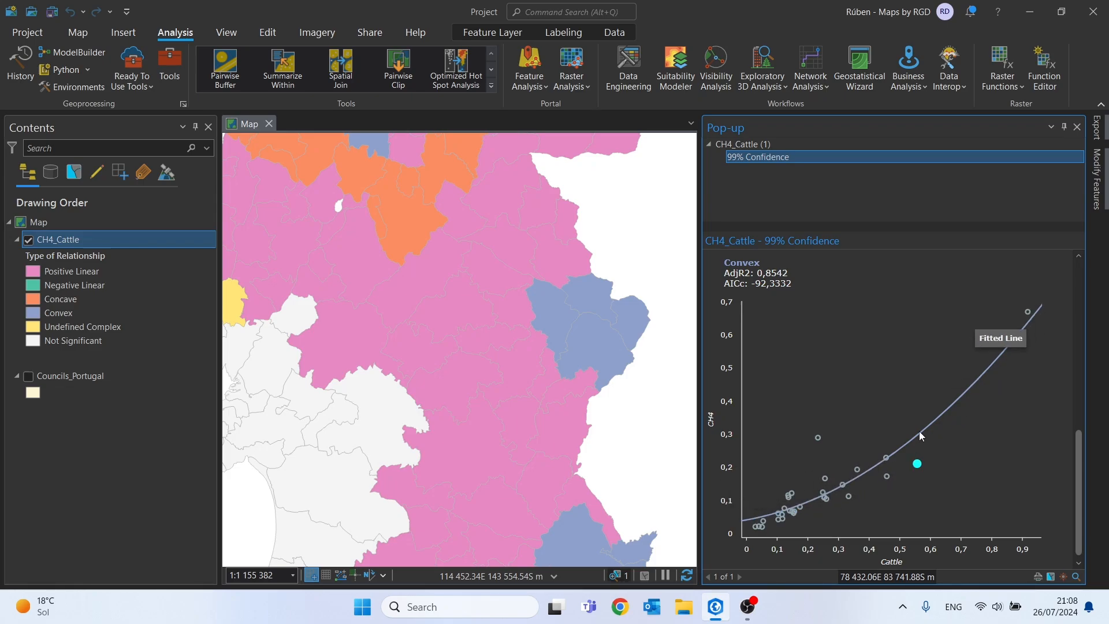
mouse_move(1028, 313)
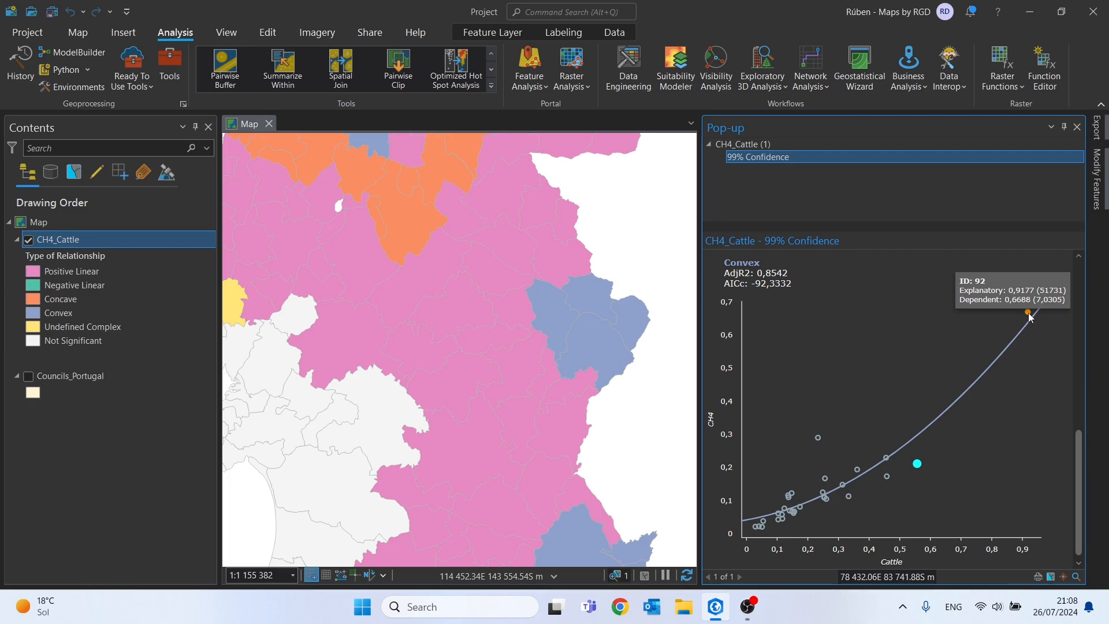
Step: From the CH4_Cattle attribute table, select record 92 so the outlier council is outlined on the map
right_click(59, 239)
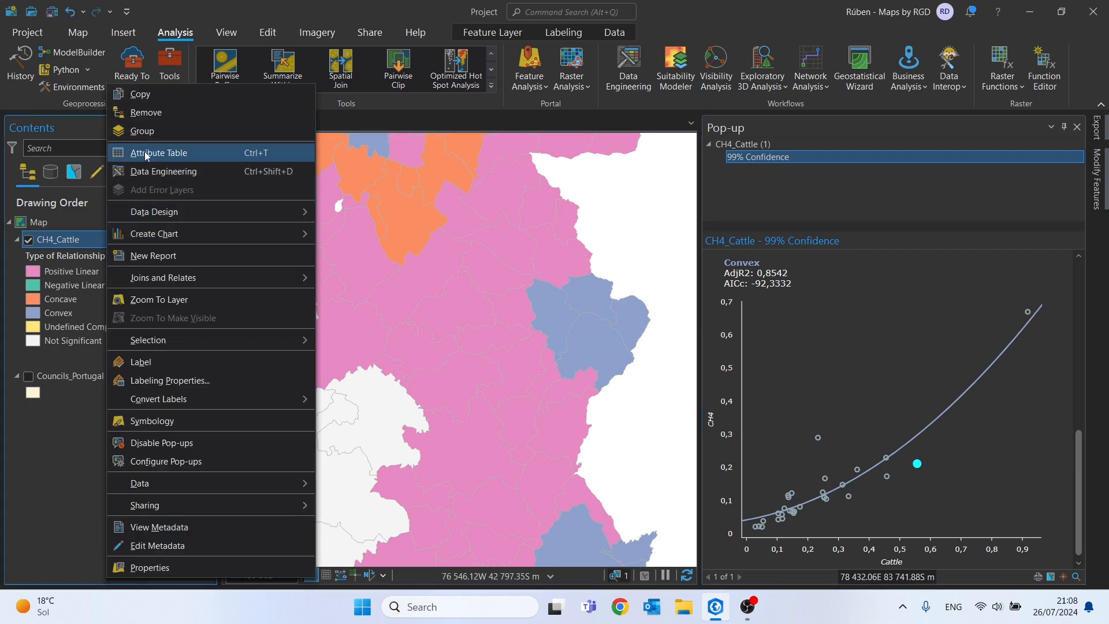
click(159, 153)
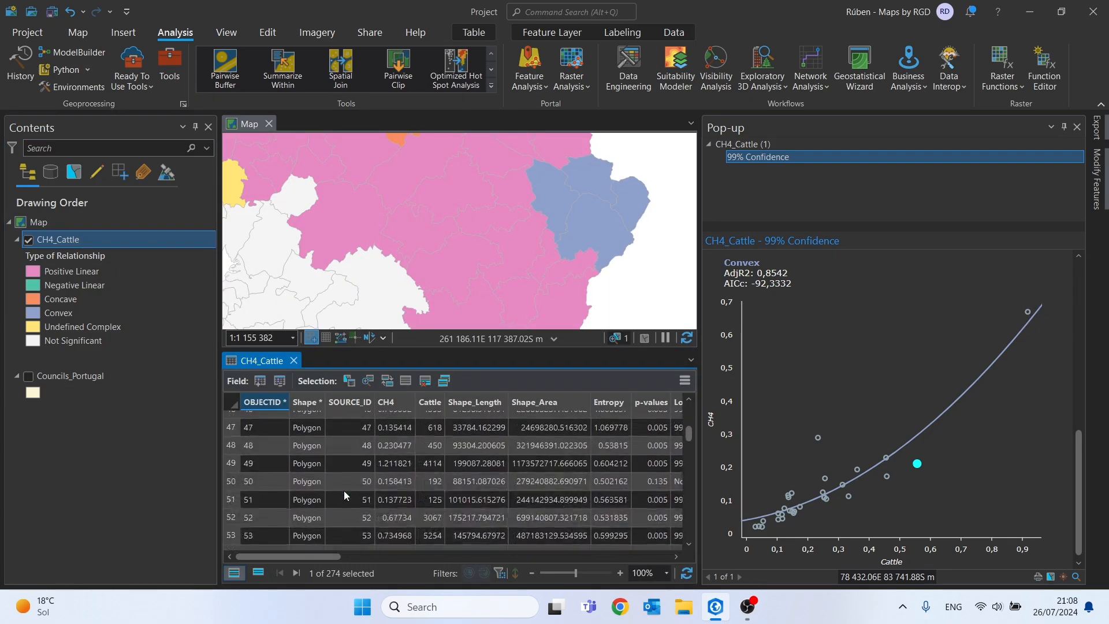
scroll(down, 3)
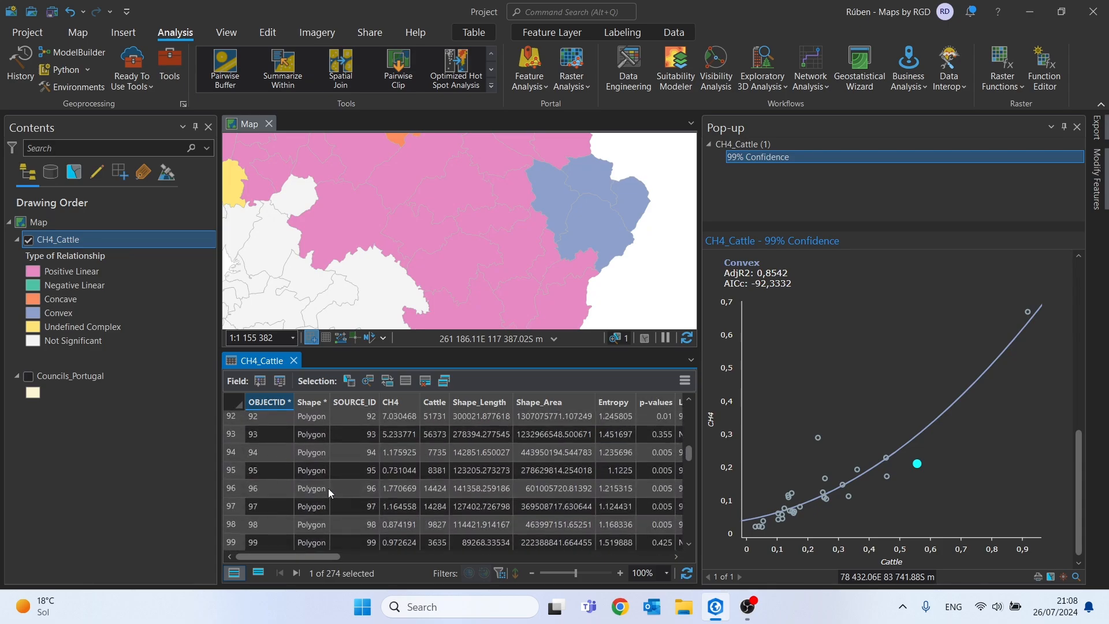
click(253, 502)
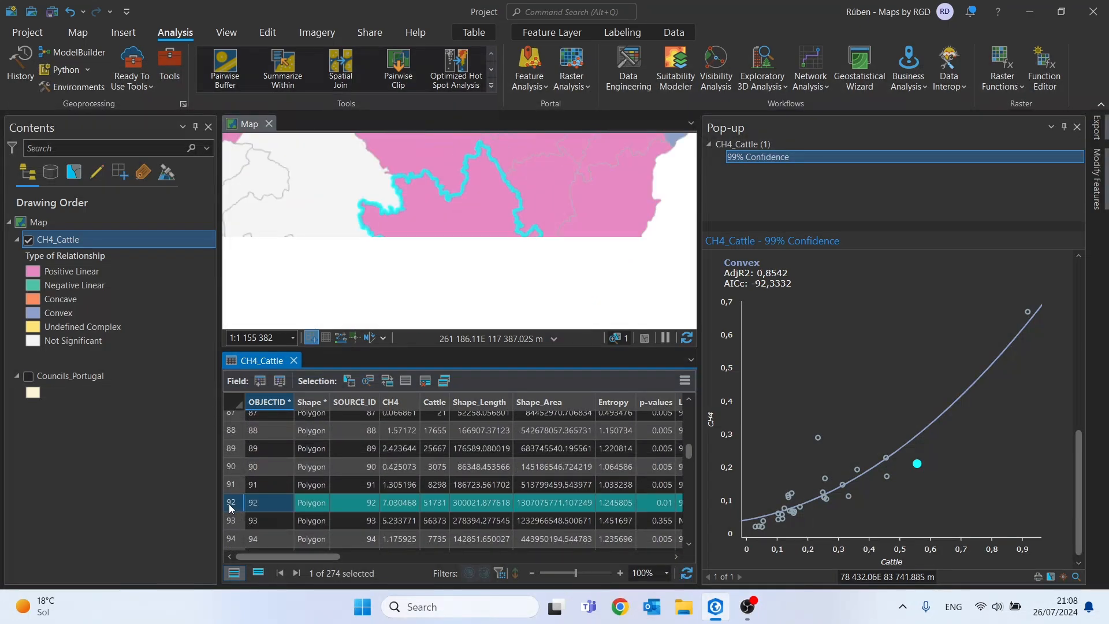